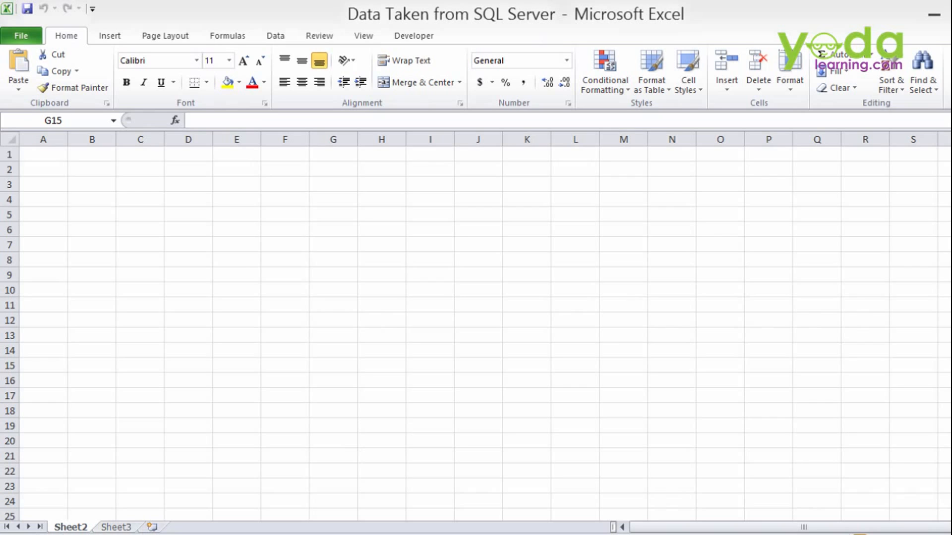
mouse_move(366, 253)
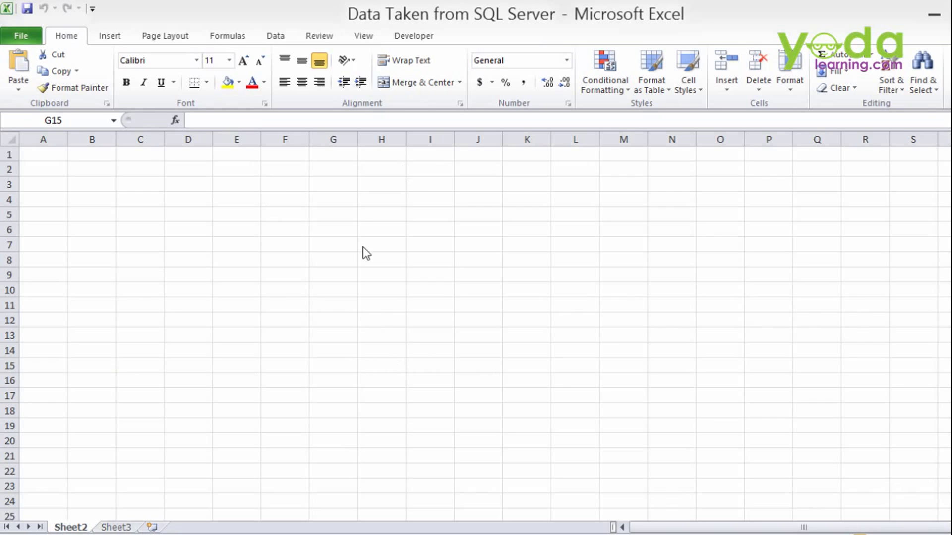
mouse_move(99, 480)
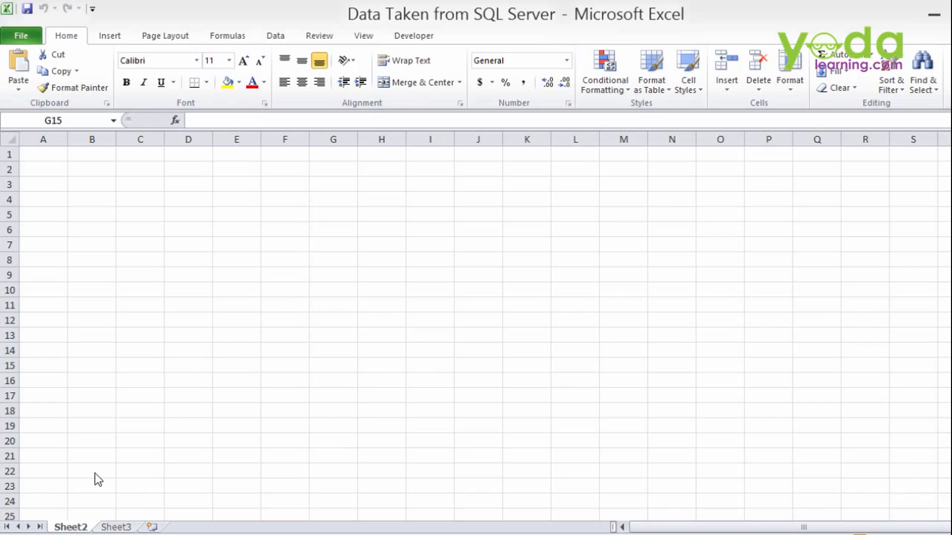
mouse_move(388, 211)
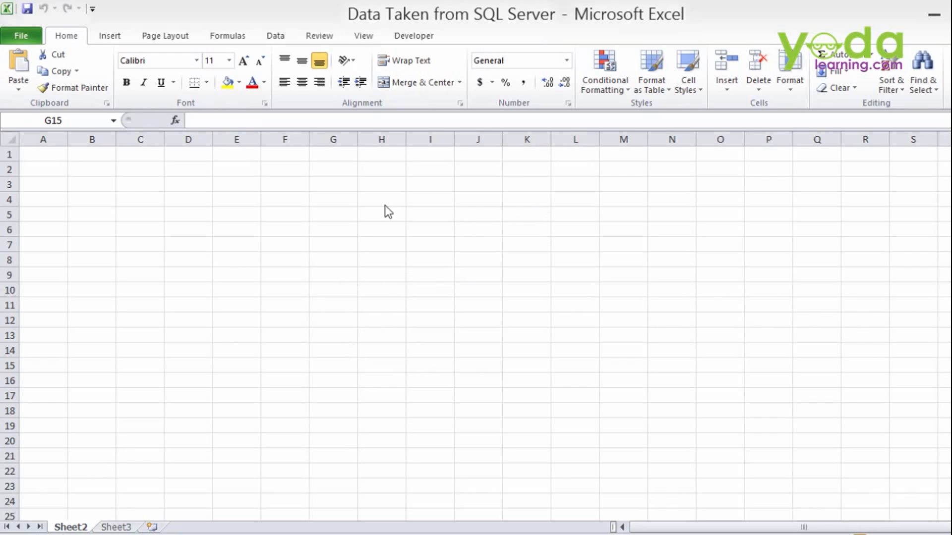
mouse_move(349, 287)
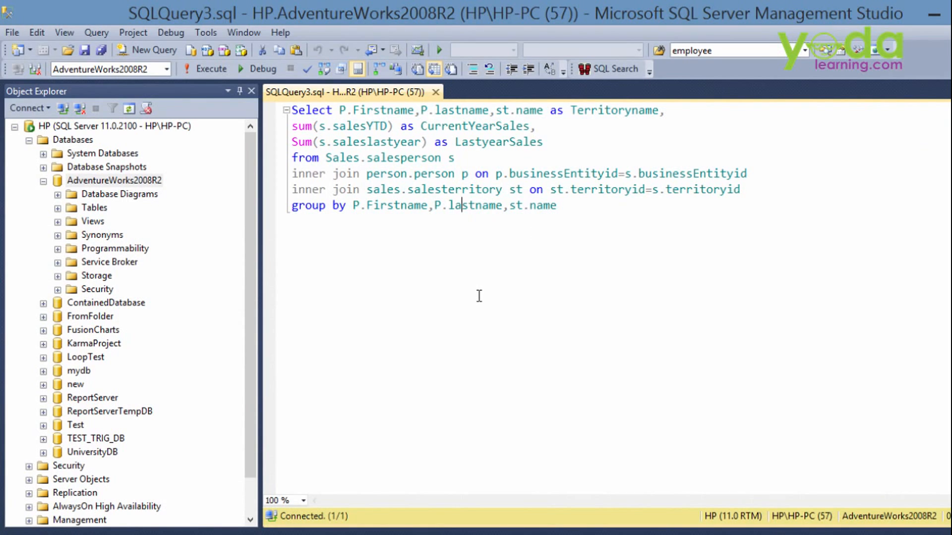
mouse_move(612, 216)
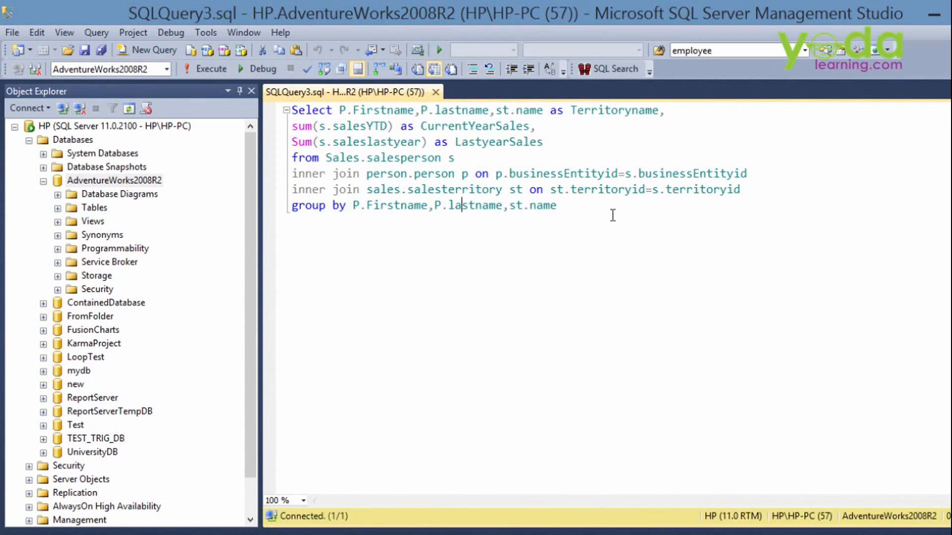
mouse_move(340, 194)
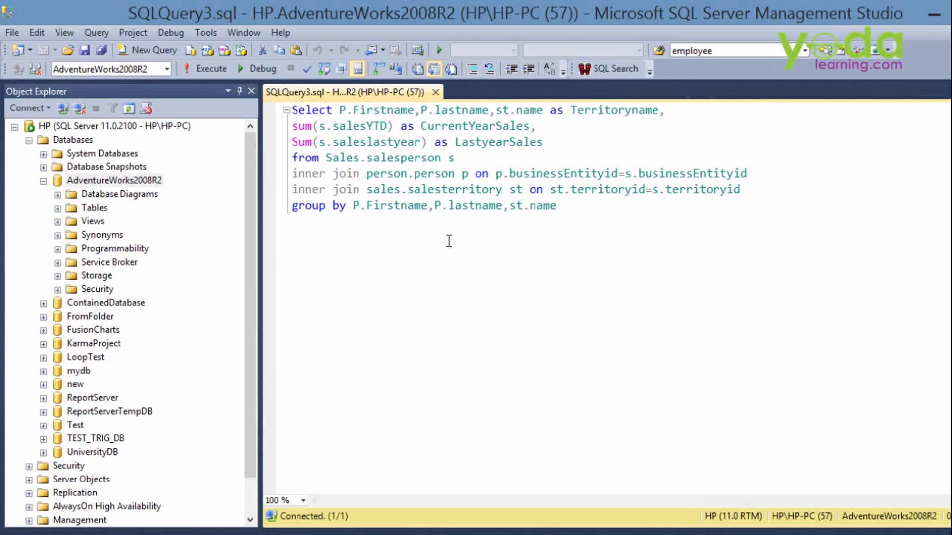
mouse_move(577, 107)
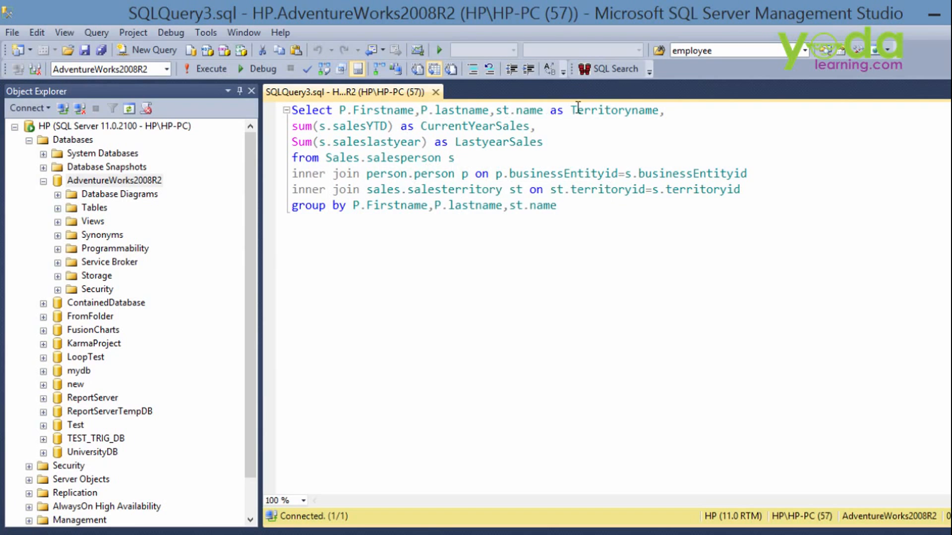
mouse_move(612, 150)
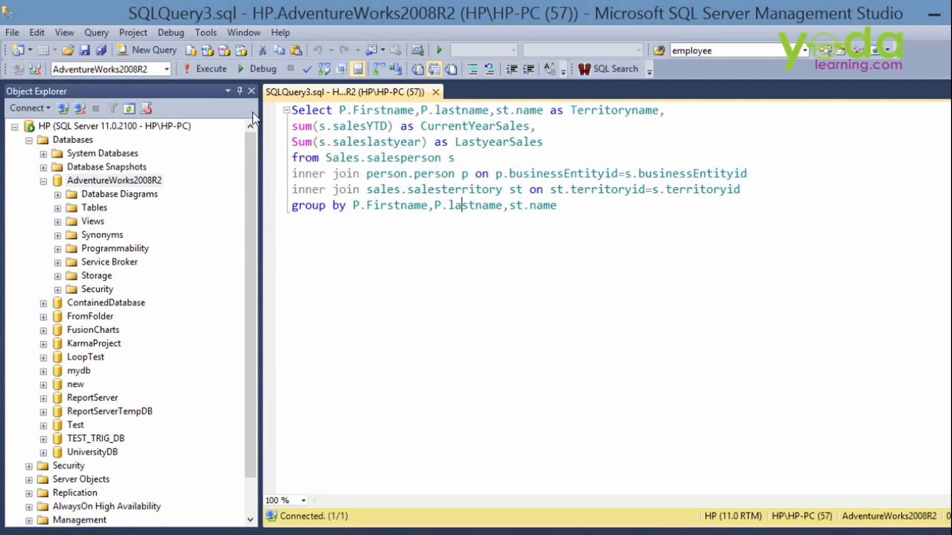
Execute the salesperson query listing names, territories, current-year and last-year sales
left_click(208, 68)
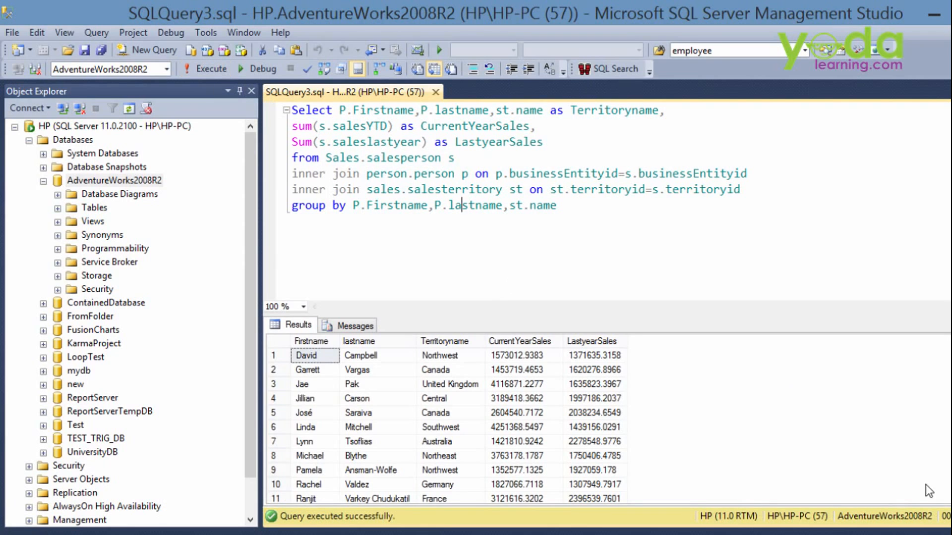
mouse_move(412, 403)
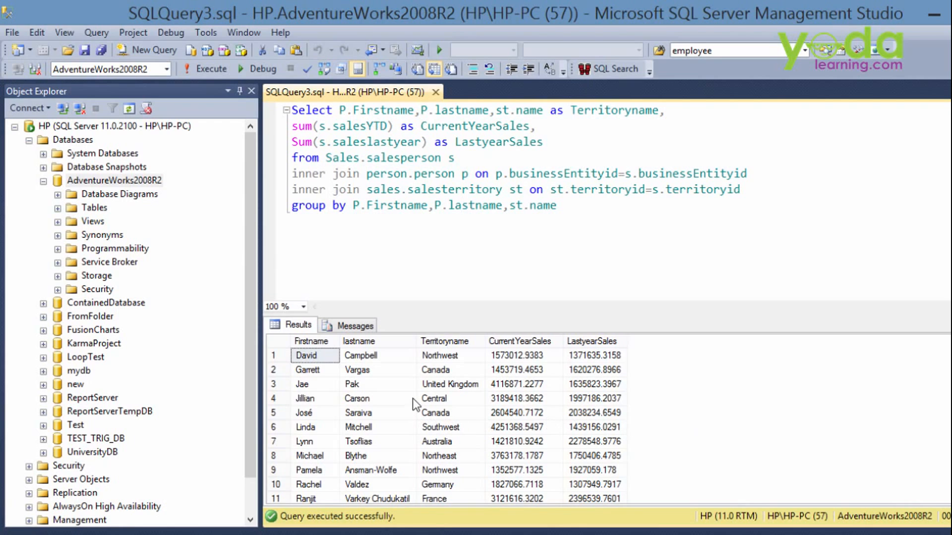
mouse_move(574, 349)
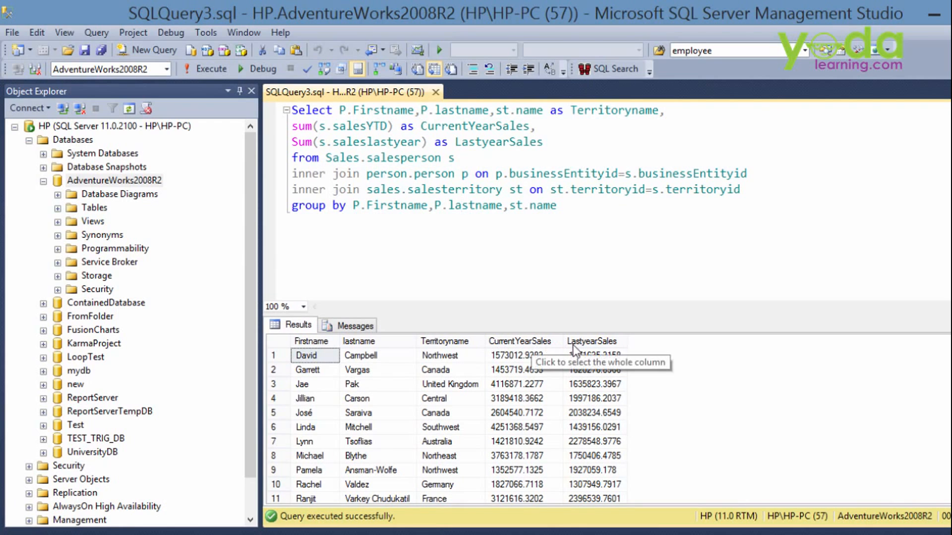
mouse_move(601, 257)
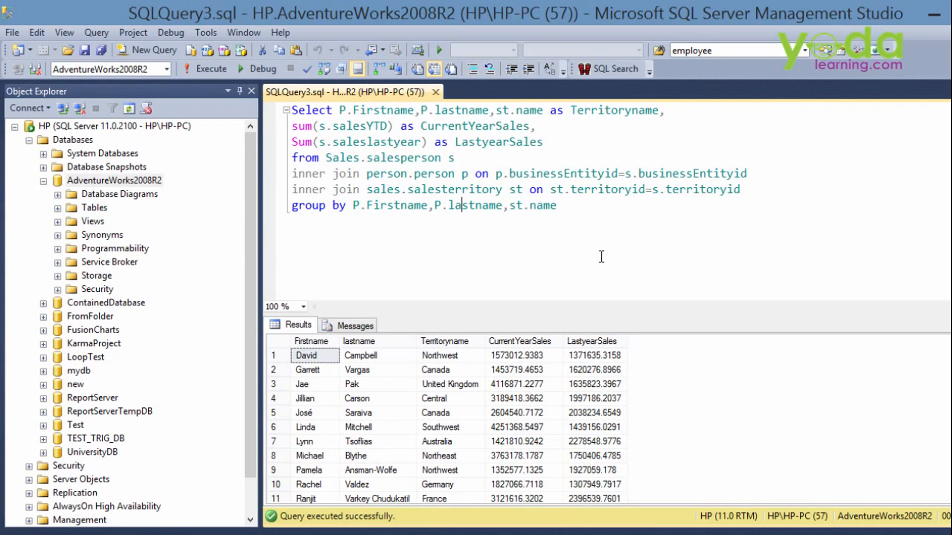
mouse_move(619, 246)
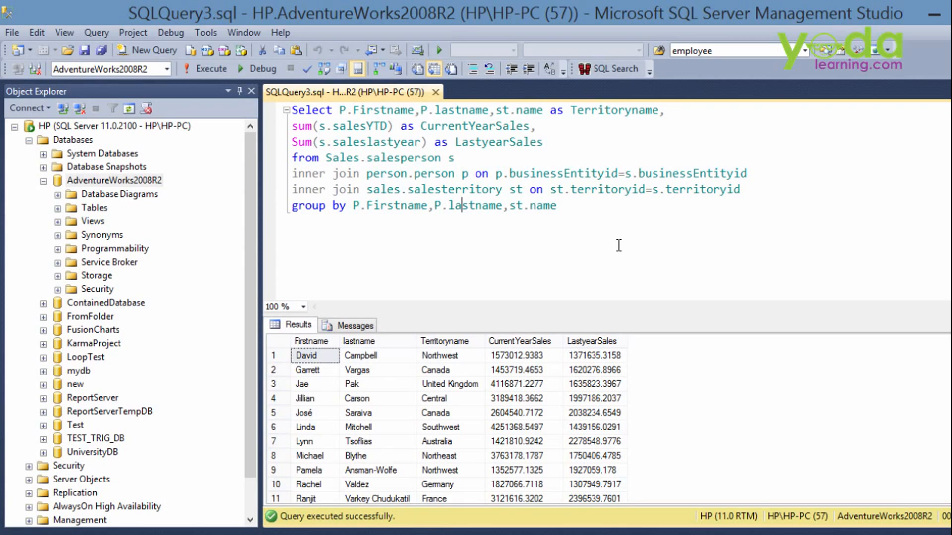
mouse_move(630, 245)
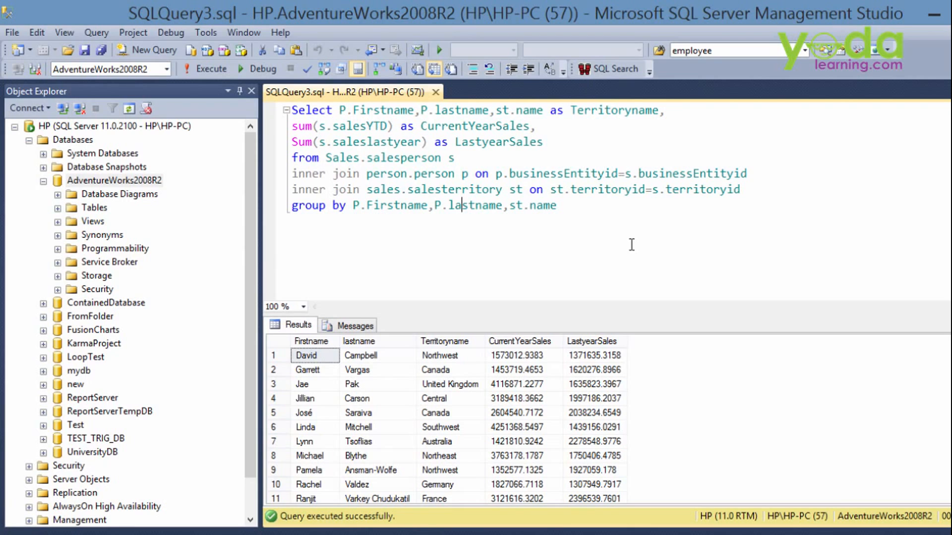
mouse_move(442, 381)
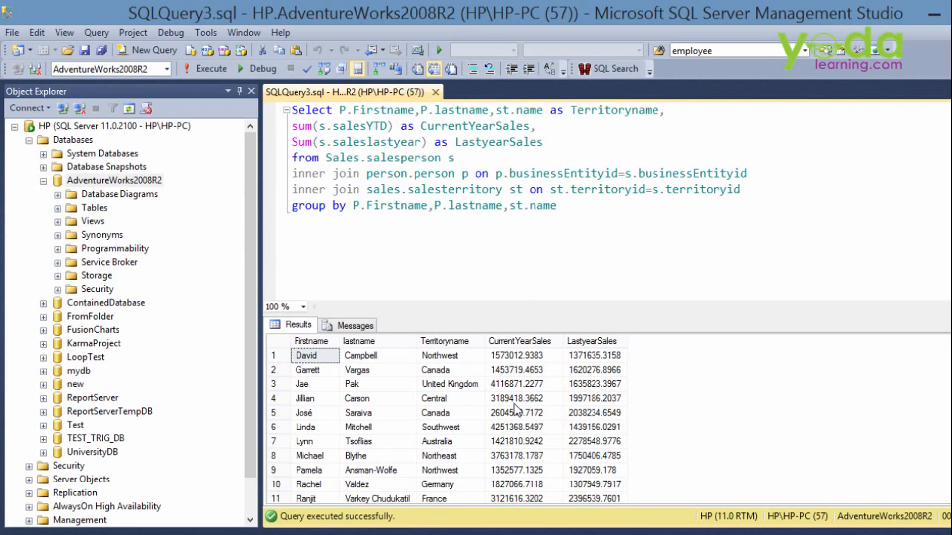
left_click(461, 205)
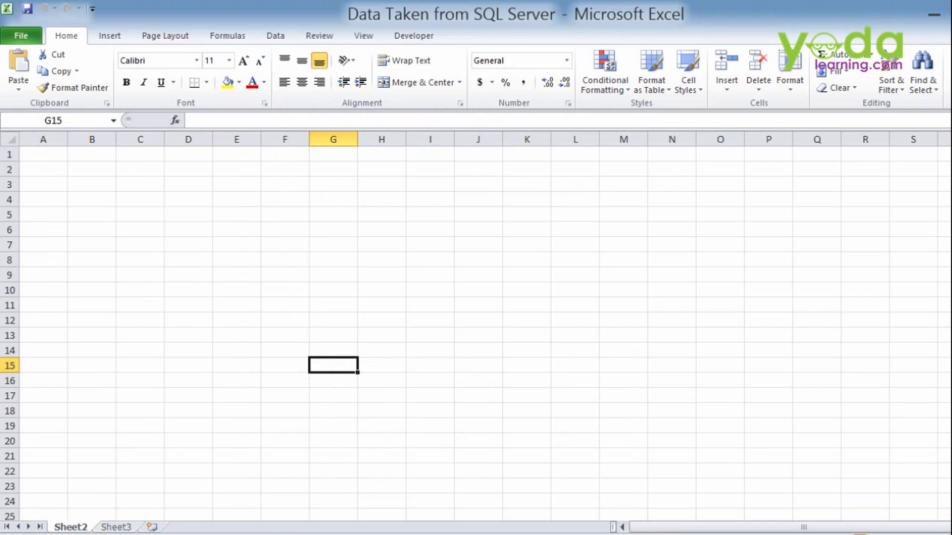
mouse_move(291, 289)
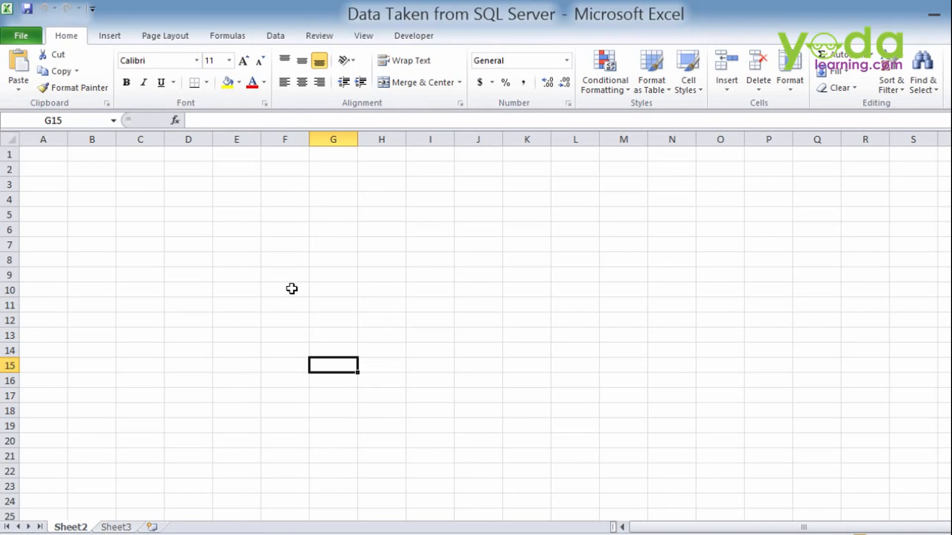
Launch the workbook's VBA editor with Alt+F11
key("Alt+F11")
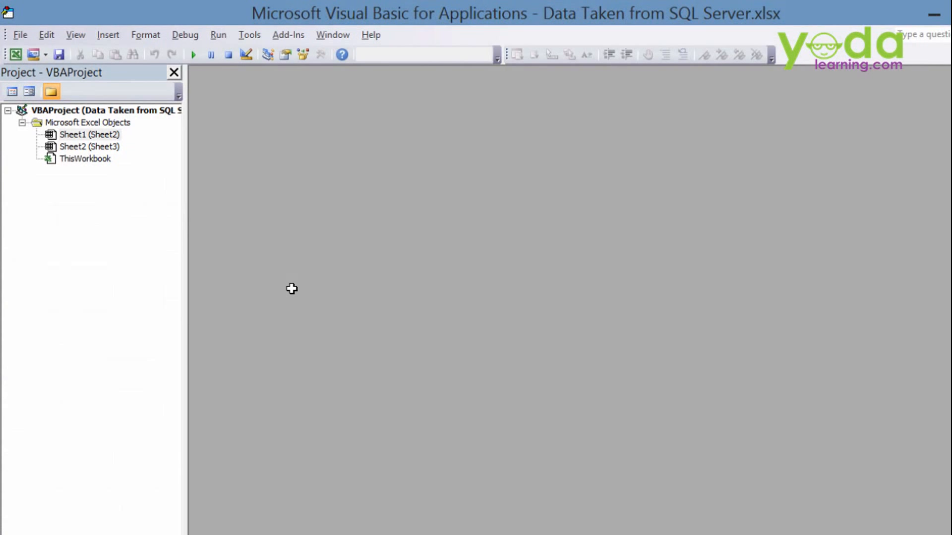
mouse_move(270, 130)
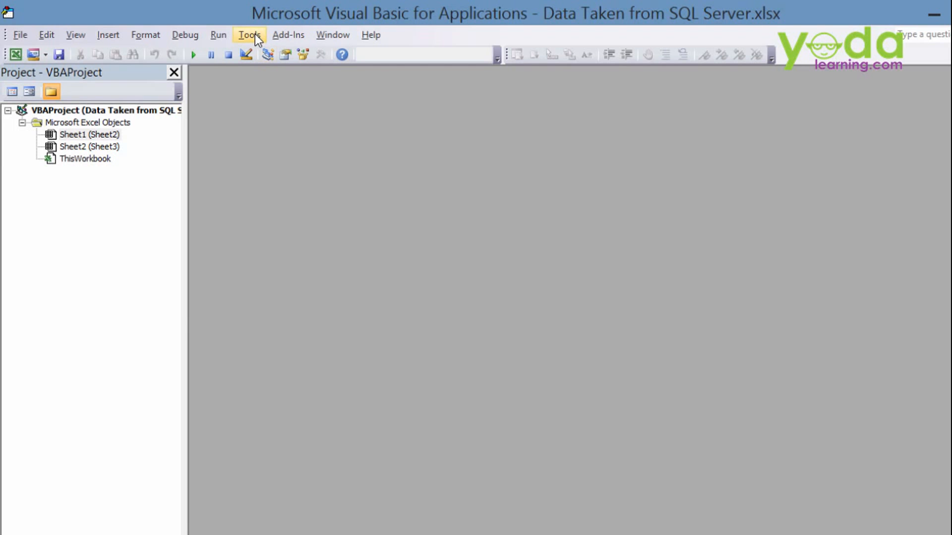
left_click(248, 35)
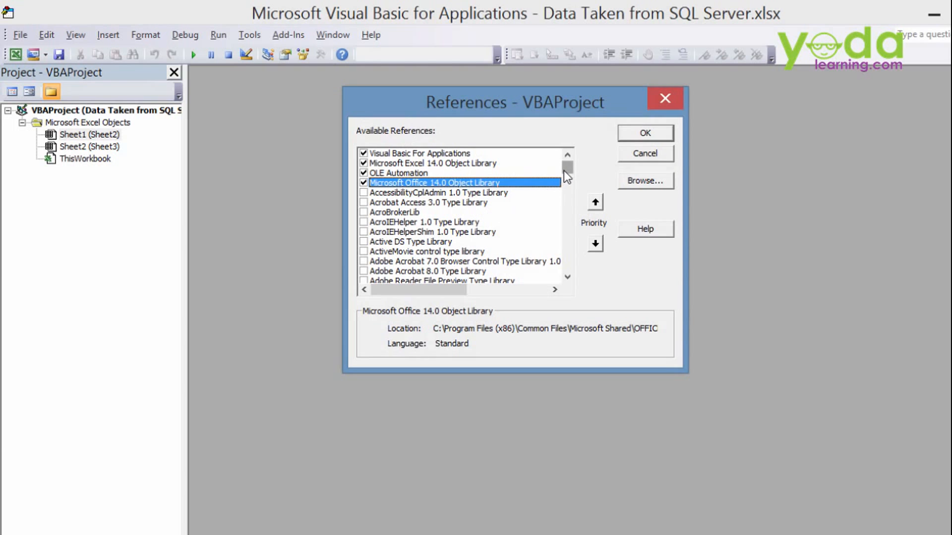
scroll("down", 3)
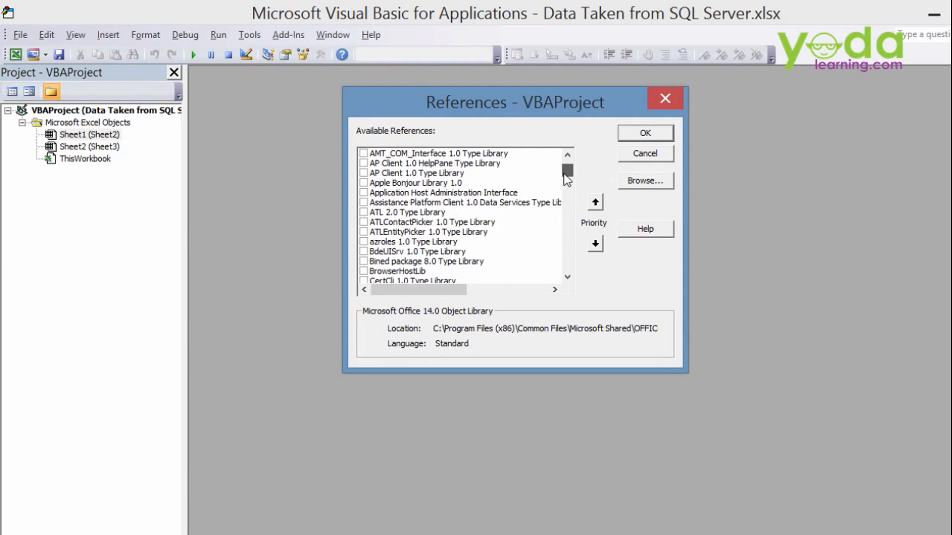
scroll("down", 3)
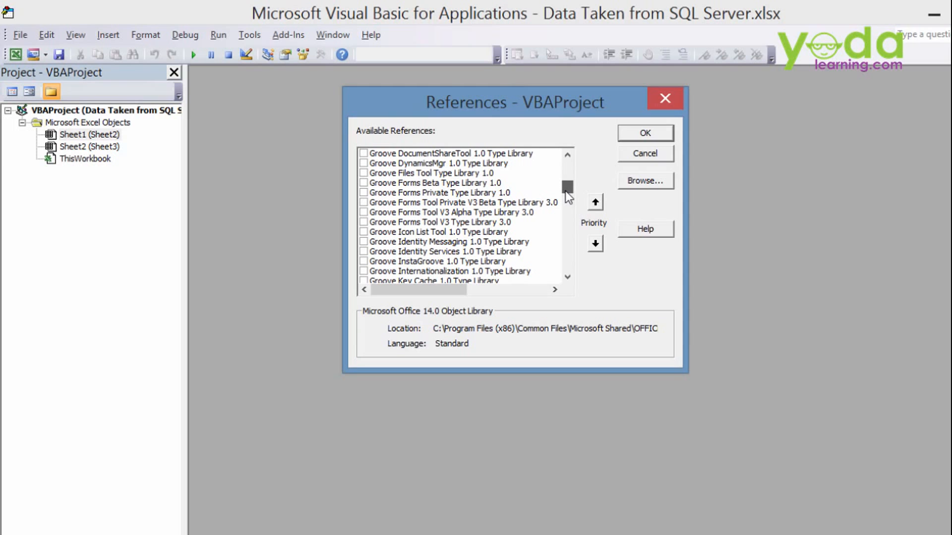
scroll("down", 3)
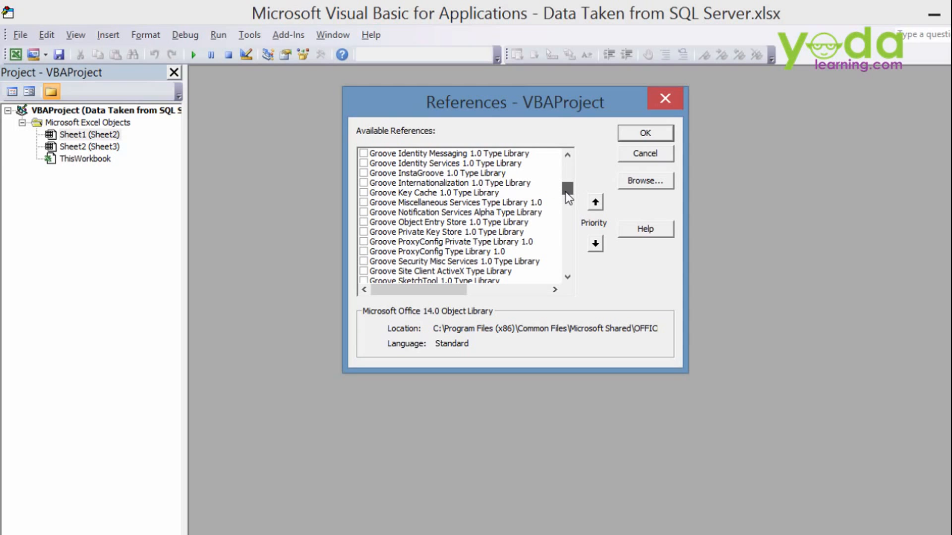
scroll("down", 3)
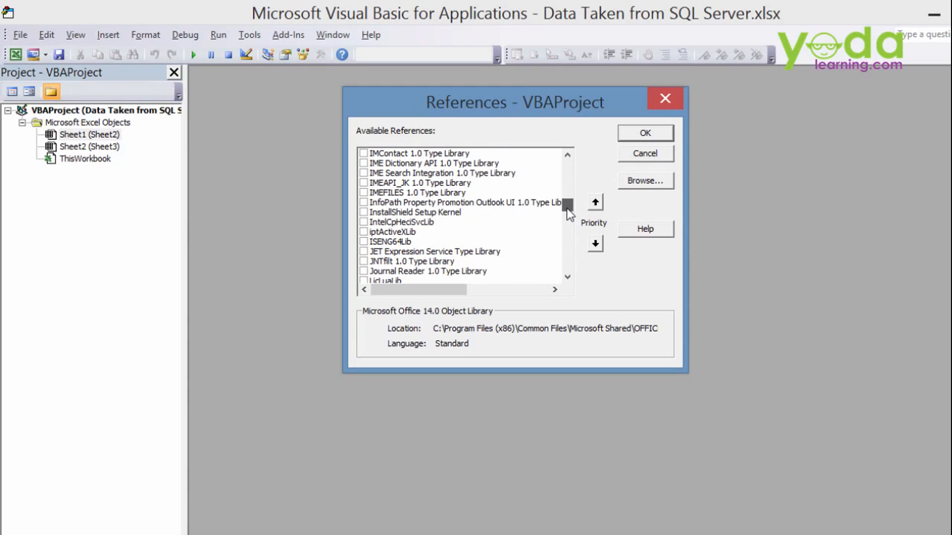
scroll("down", 3)
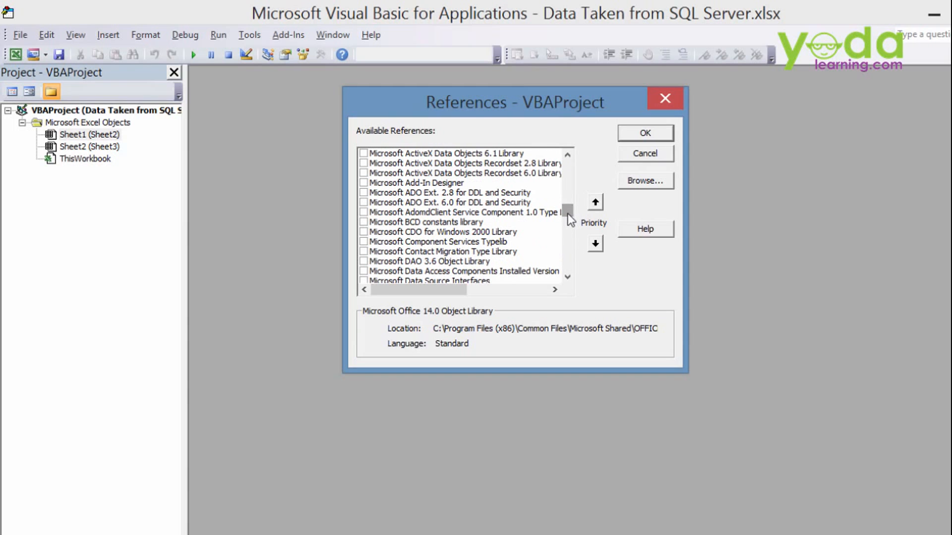
mouse_move(529, 189)
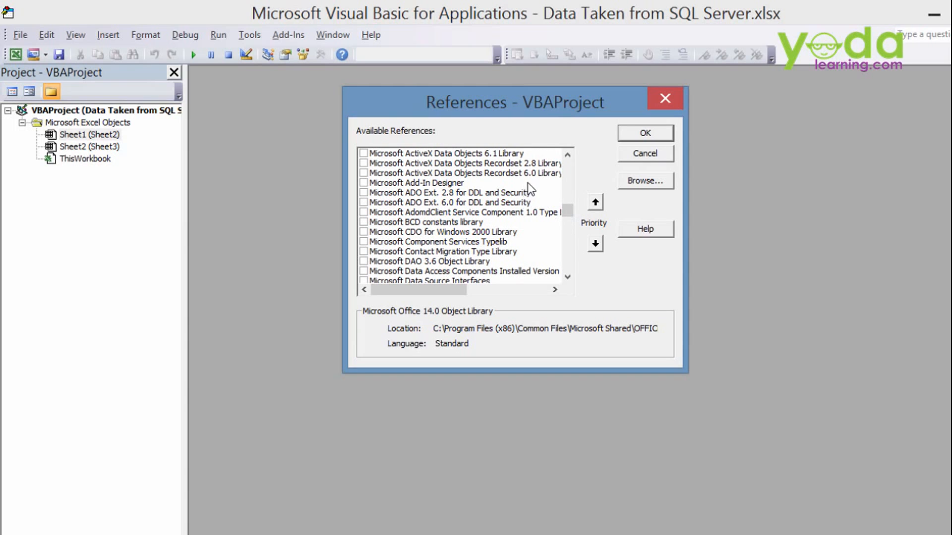
scroll("up", 3)
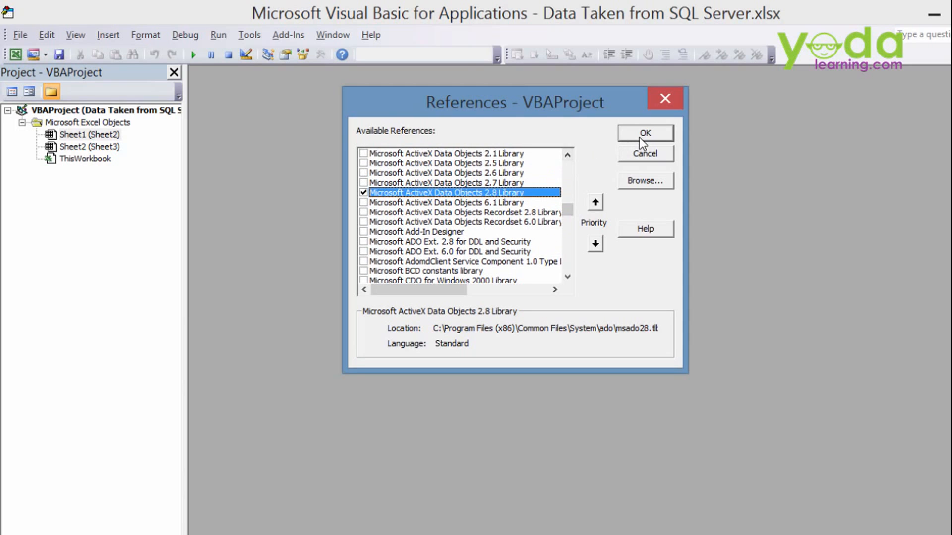
left_click(644, 133)
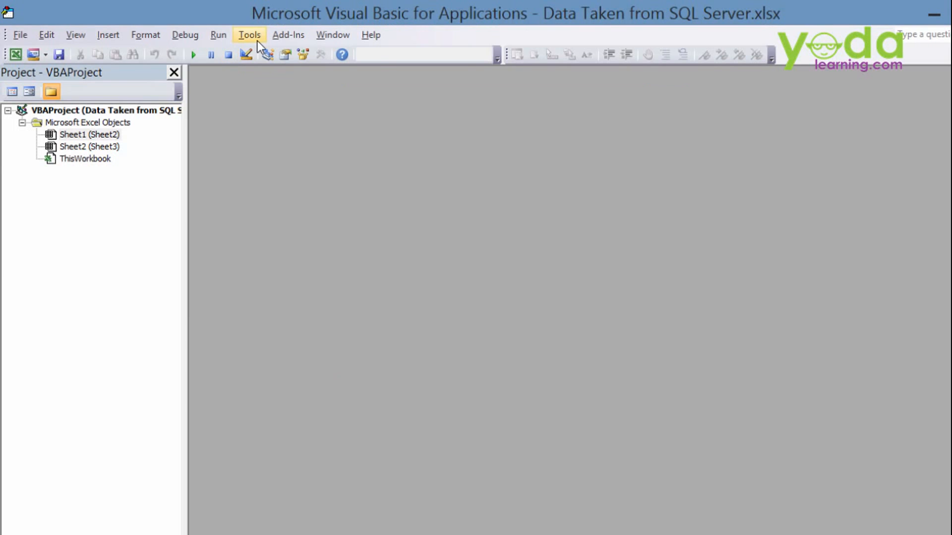
left_click(248, 34)
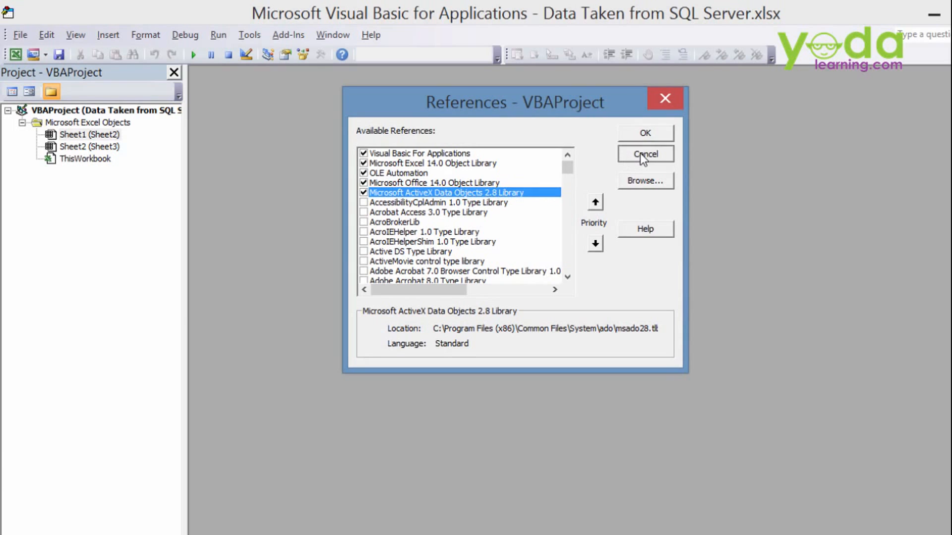
left_click(645, 154)
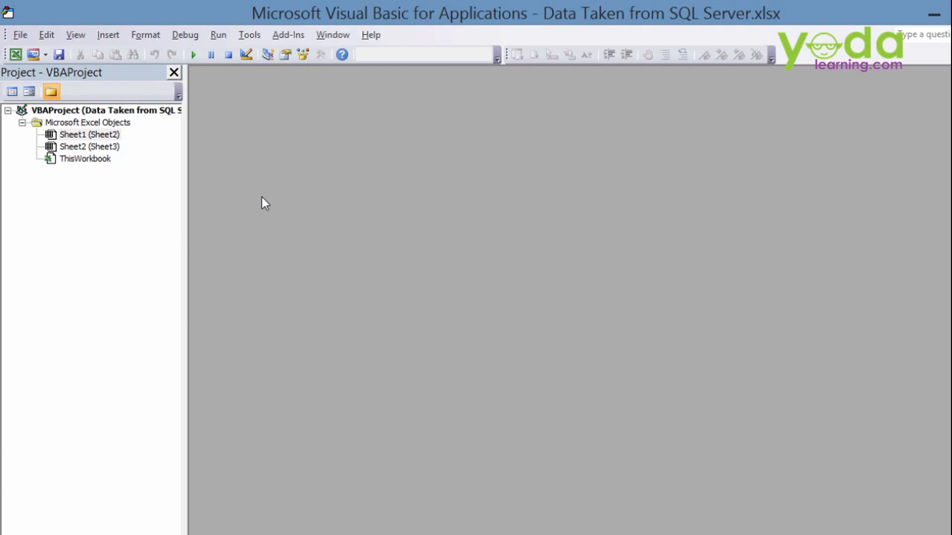
mouse_move(141, 52)
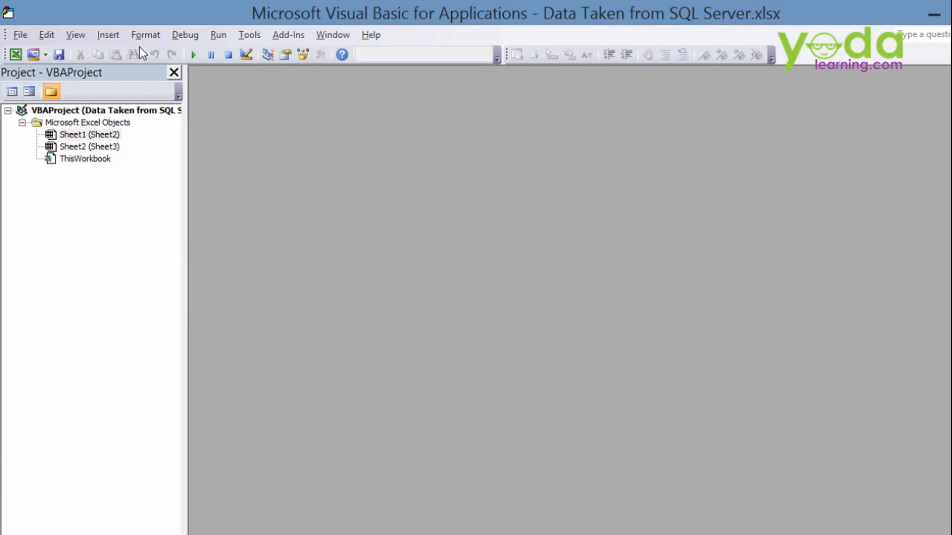
mouse_move(134, 91)
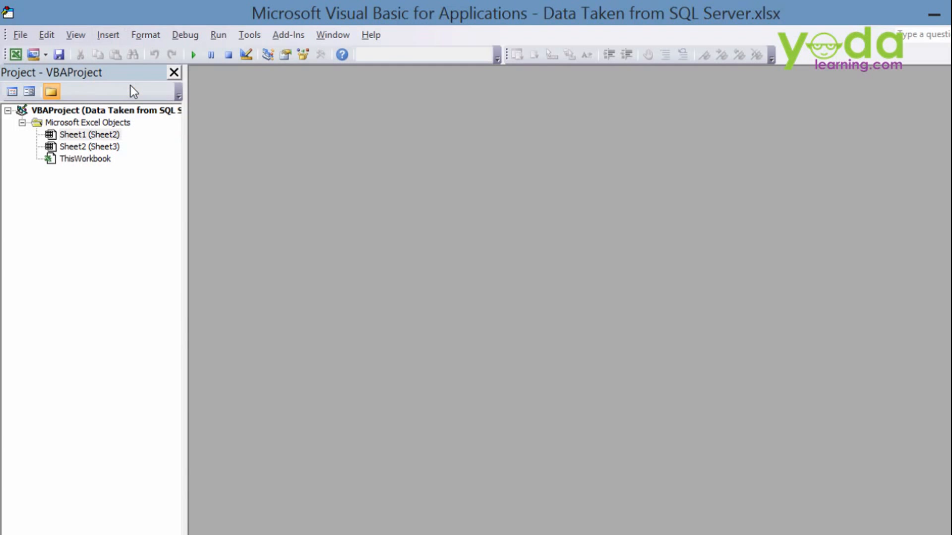
Insert a new module holding an empty Sub DatatakenFromSQLServer procedure
left_click(107, 35)
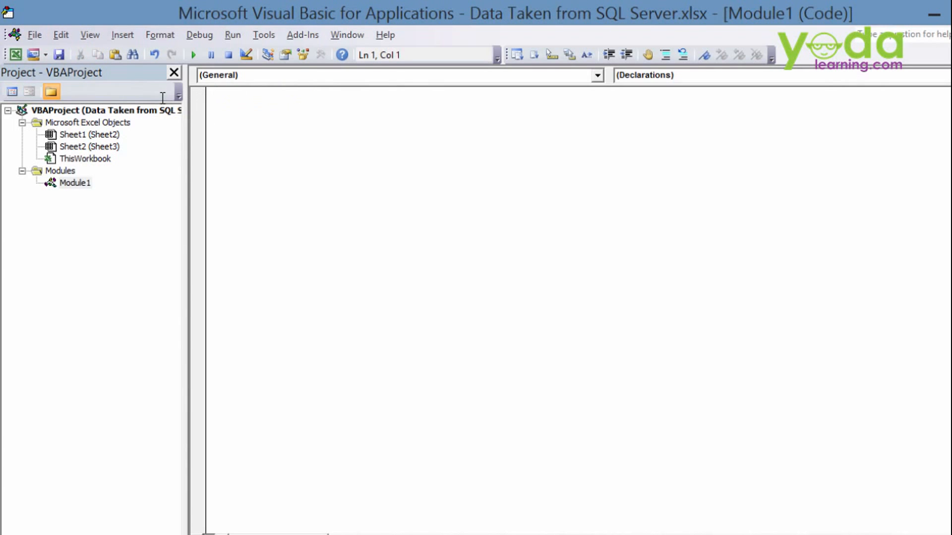
type("Sub Dat")
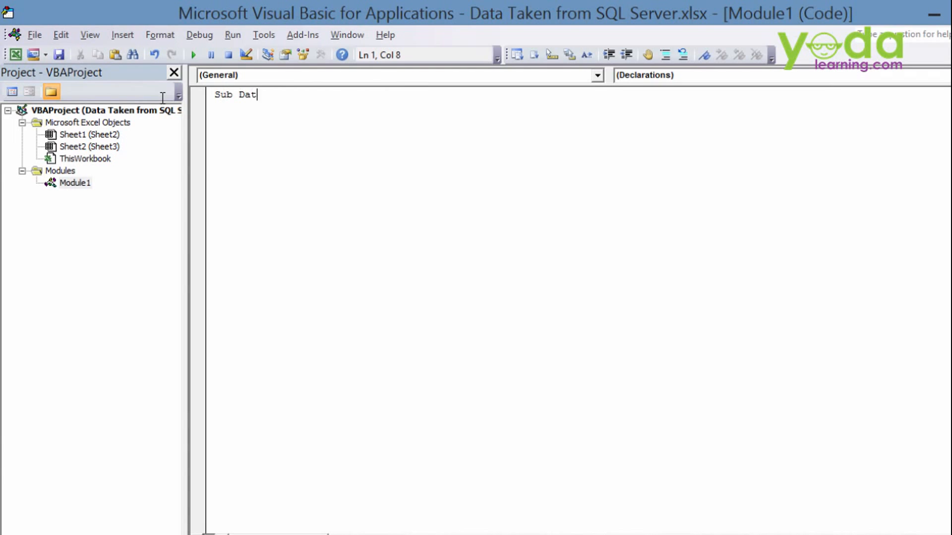
type("aTake")
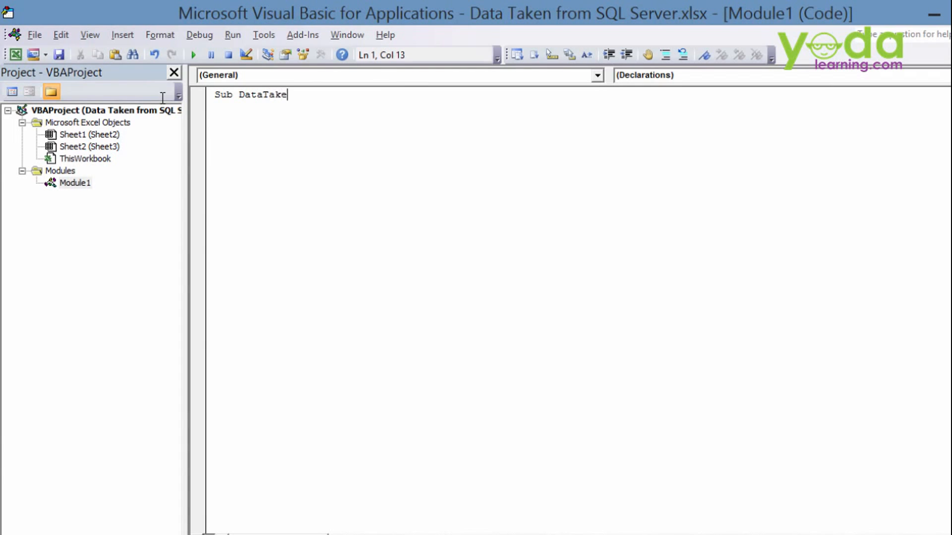
type("nFromSqlS")
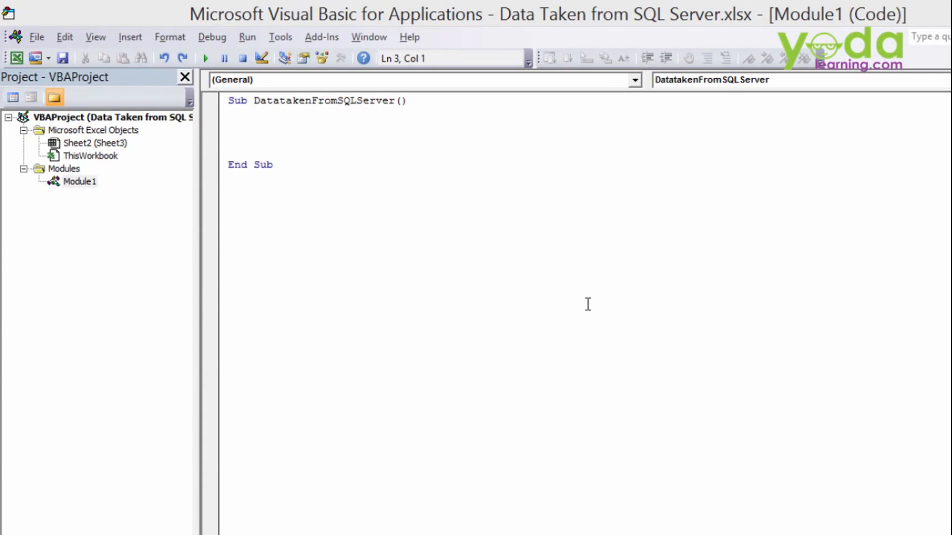
left_click(279, 37)
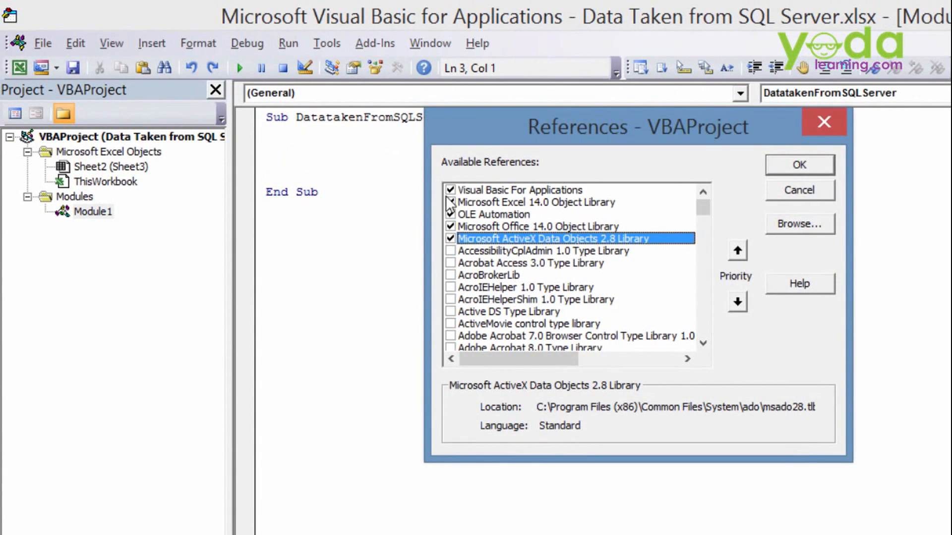
Tick the Microsoft ActiveX Data Objects 2.8 Library in the project references
left_click(450, 202)
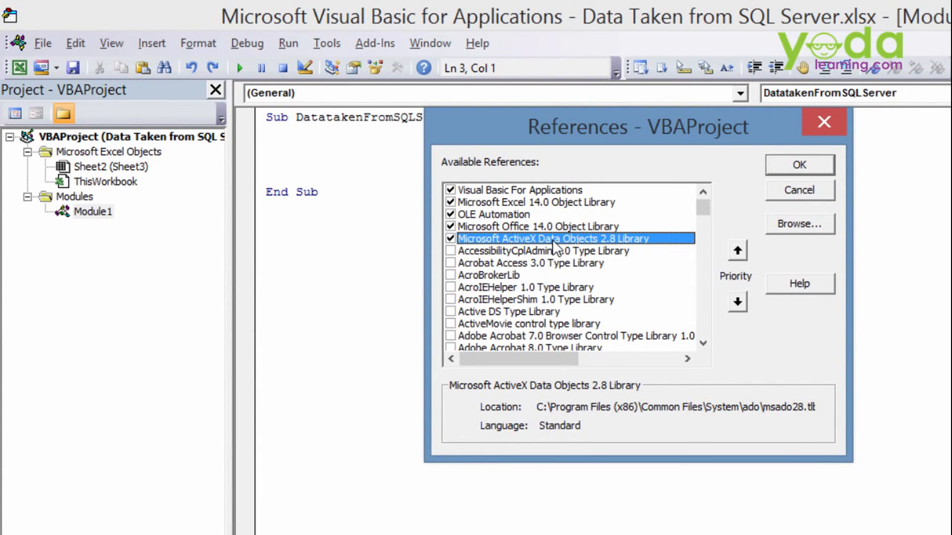
mouse_move(637, 248)
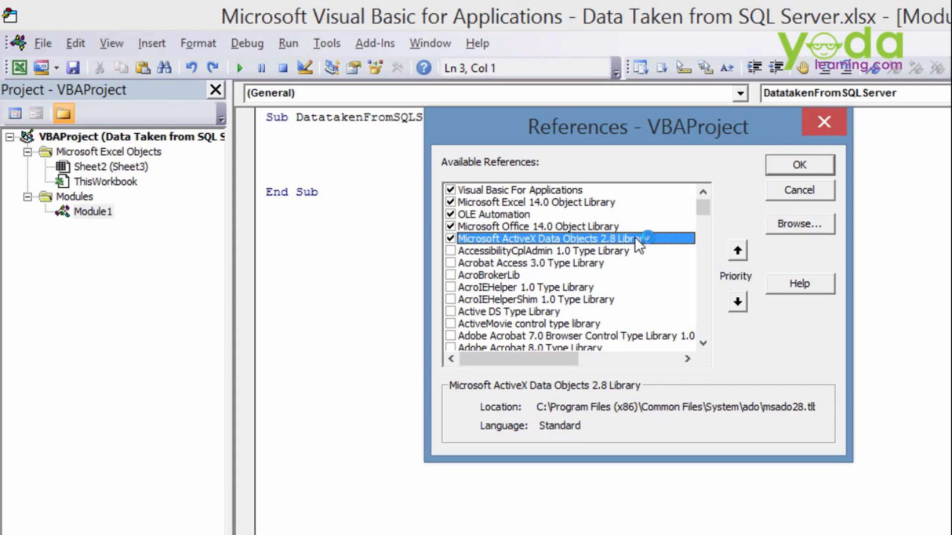
mouse_move(807, 168)
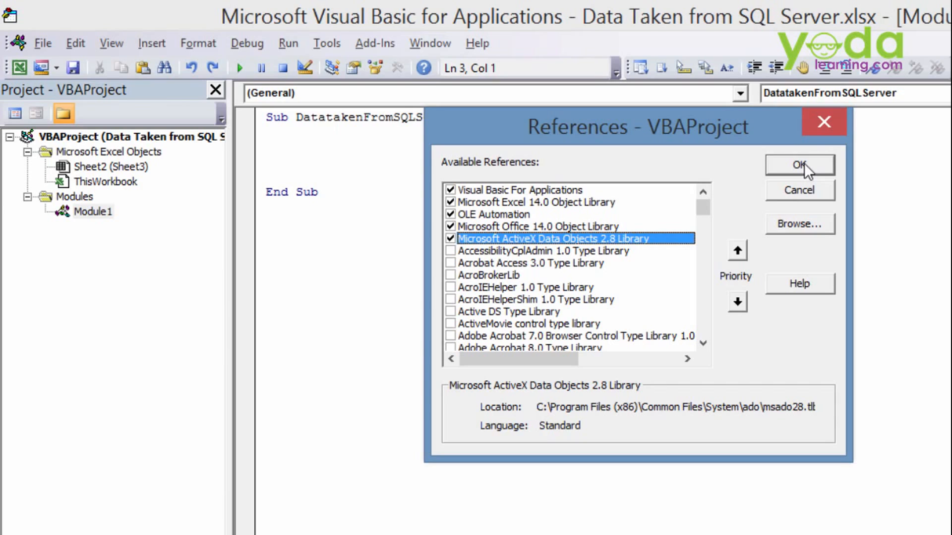
mouse_move(595, 259)
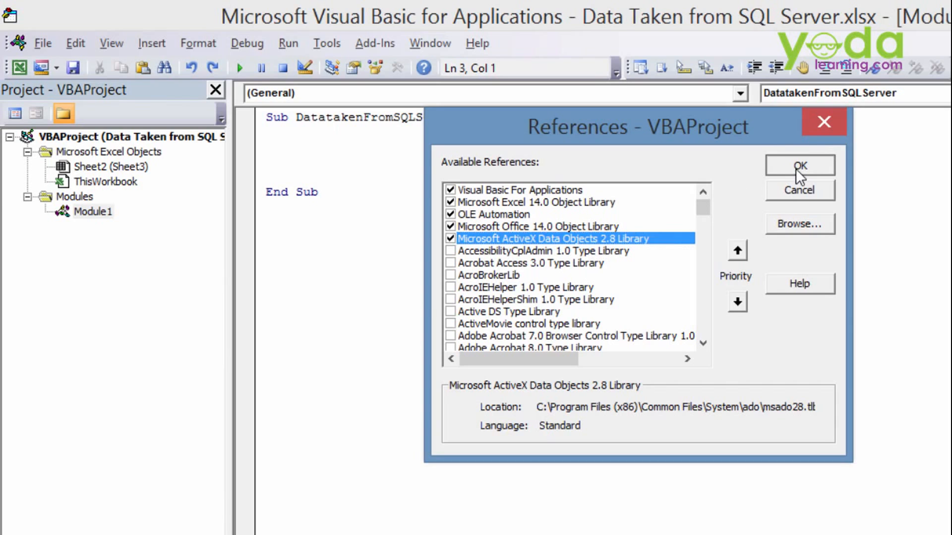
Confirm the references and paste the ADODB connection, query and loop code into the procedure
left_click(799, 166)
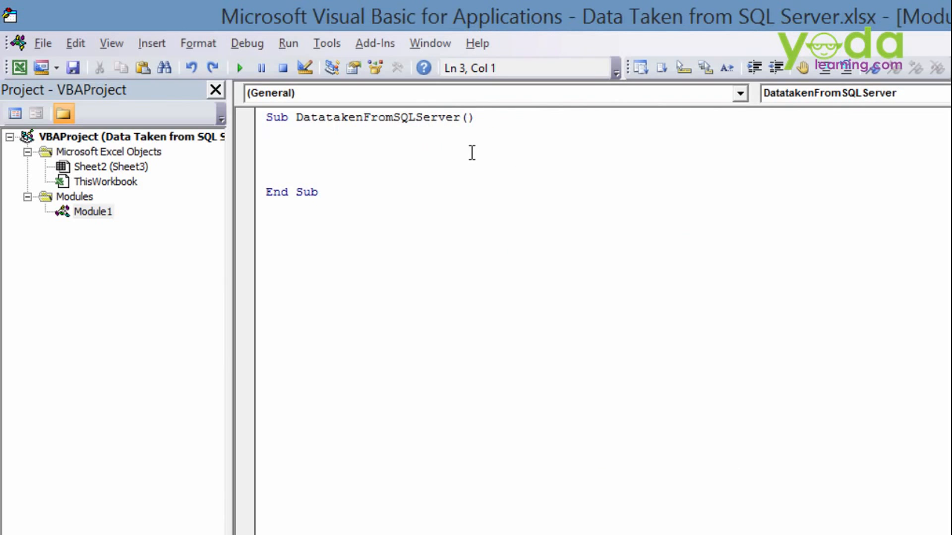
left_click(266, 148)
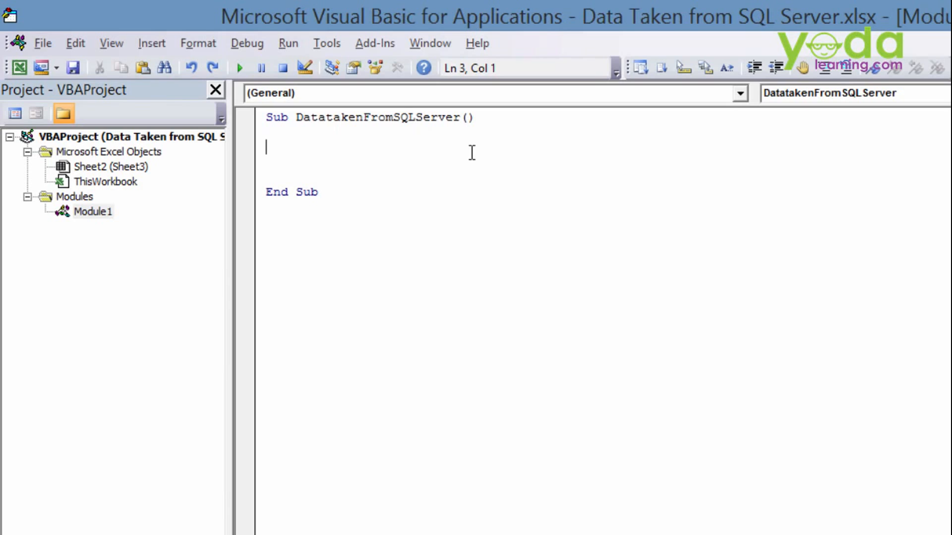
mouse_move(543, 504)
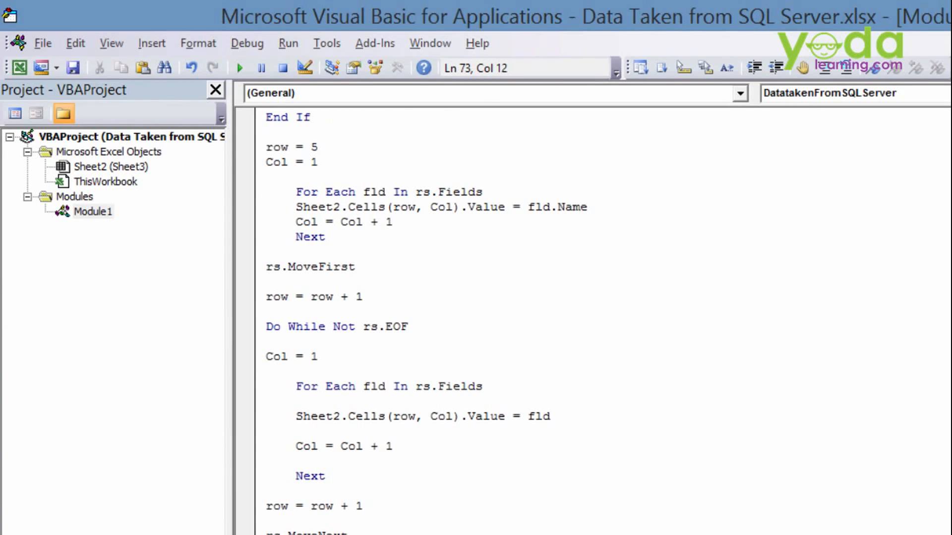
scroll("up", 3)
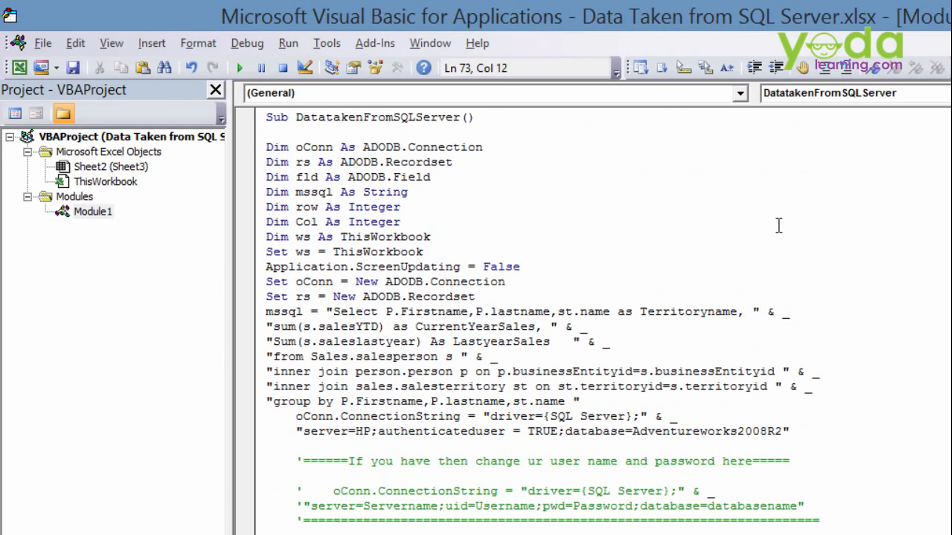
Highlight the oConn connection variable and the fld field declaration in the pasted code
double_click(314, 146)
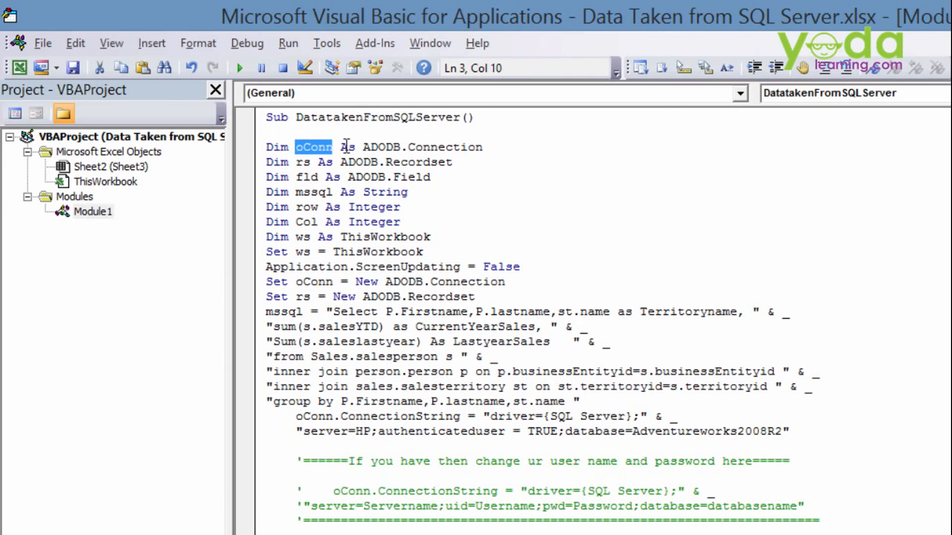
left_click(431, 177)
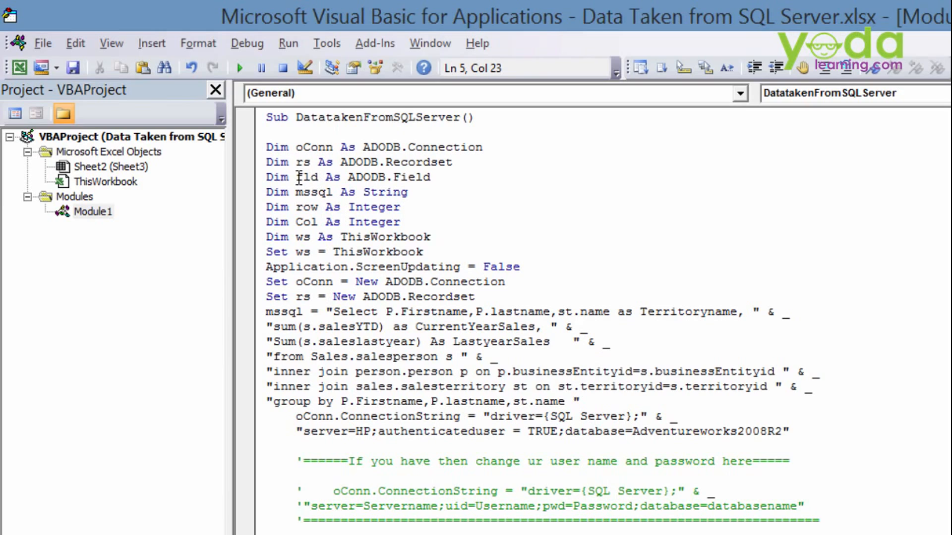
left_click(434, 177)
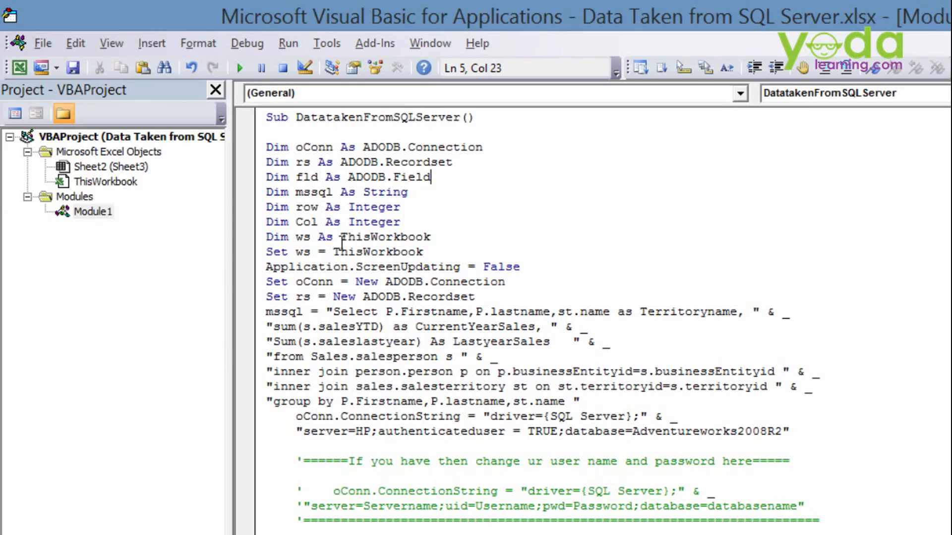
mouse_move(486, 247)
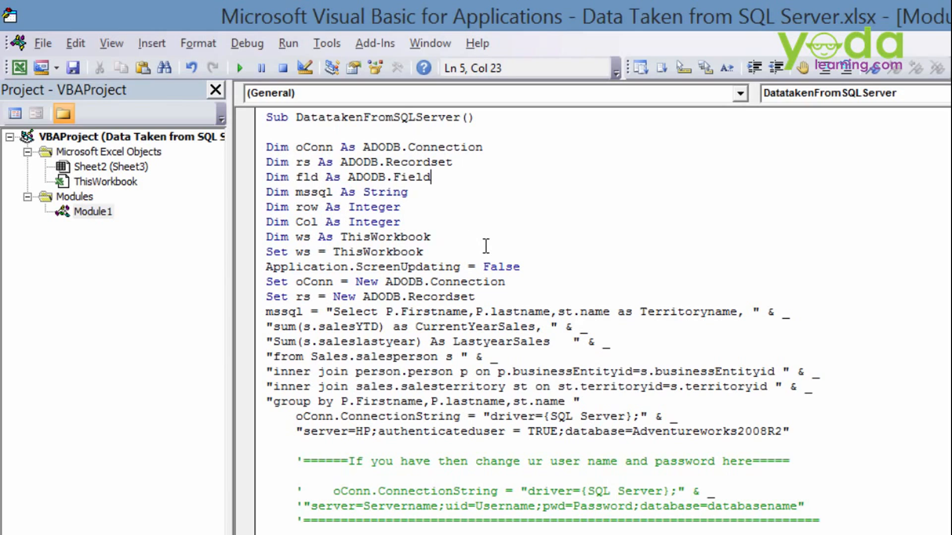
mouse_move(565, 269)
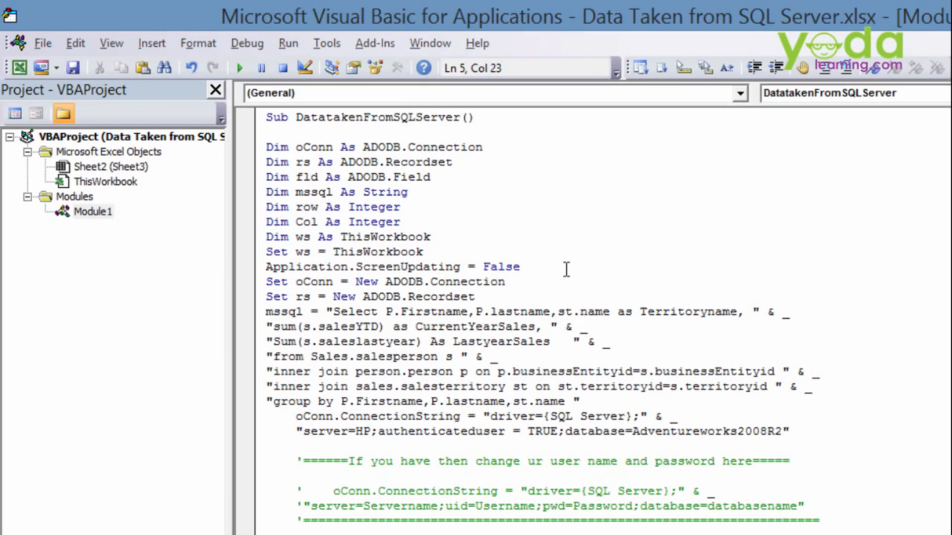
left_click(432, 176)
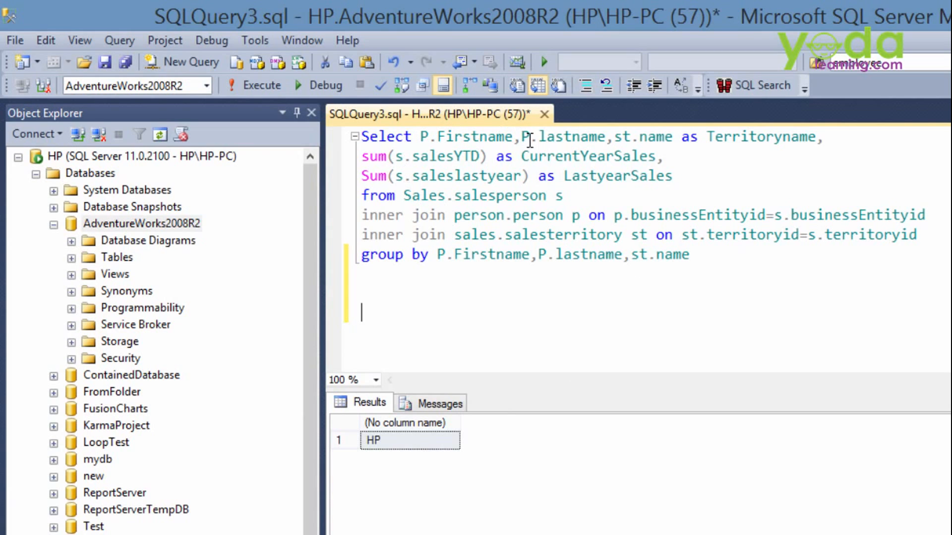
mouse_move(647, 267)
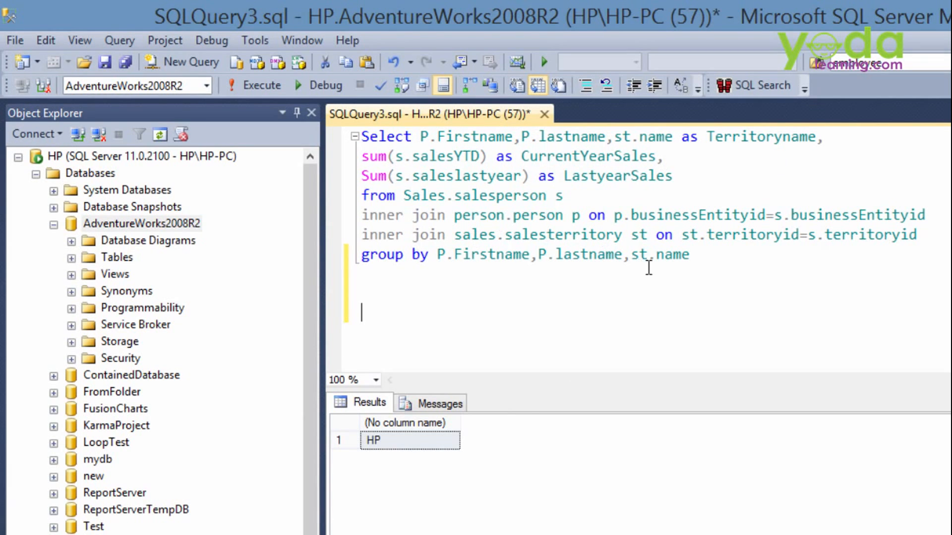
Select the whole sales query with Ctrl+A and execute it
key("ctrl+a")
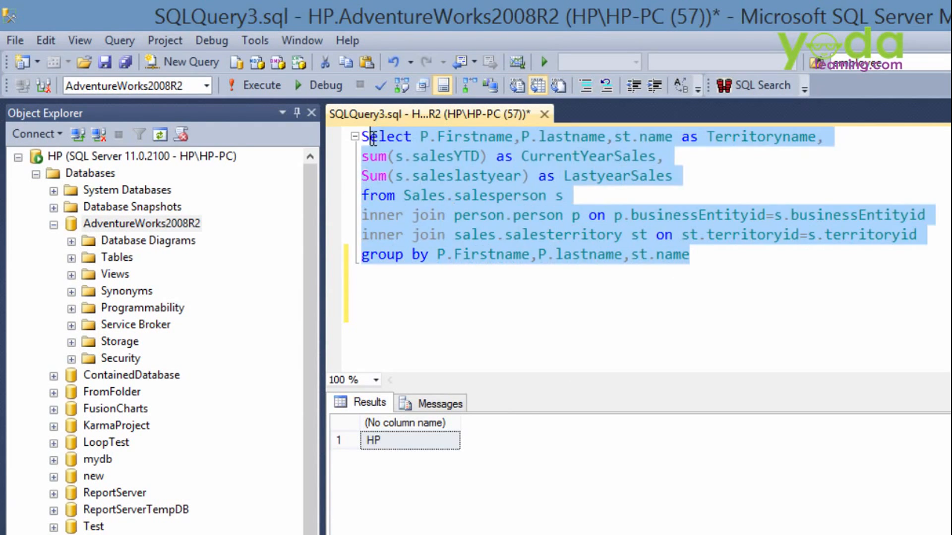
left_click(262, 86)
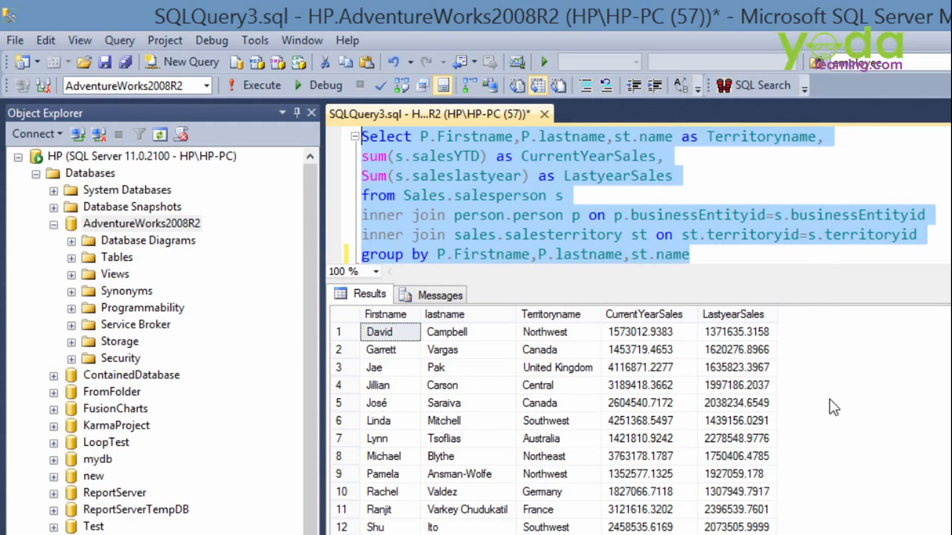
mouse_move(854, 424)
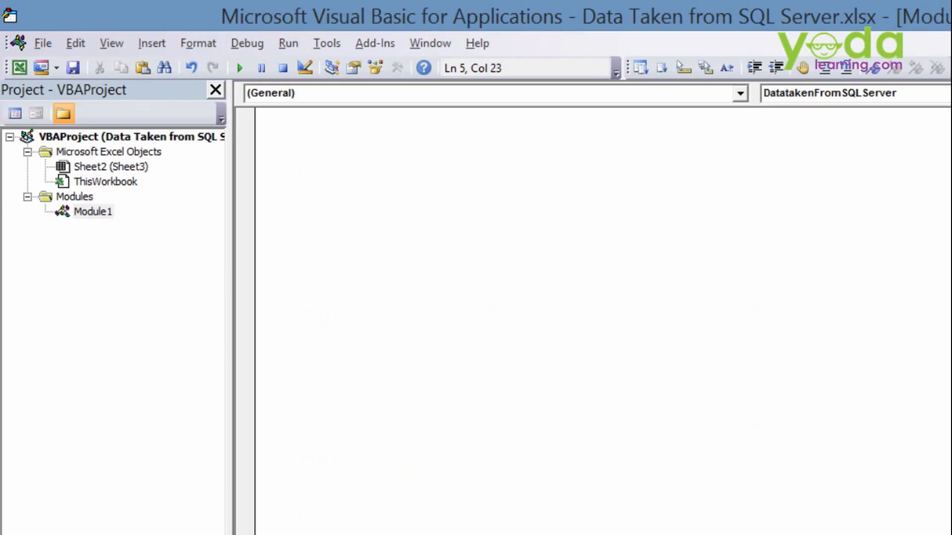
double_click(94, 211)
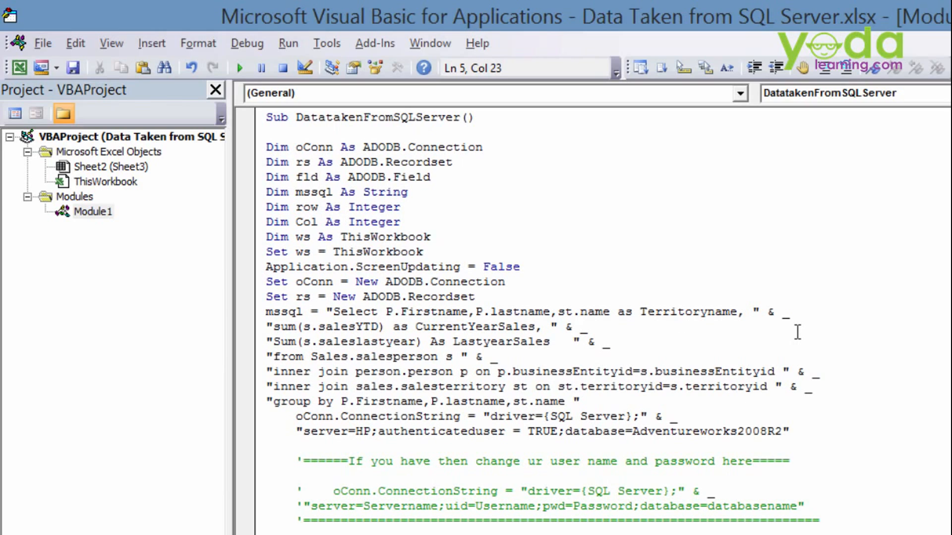
left_click(429, 176)
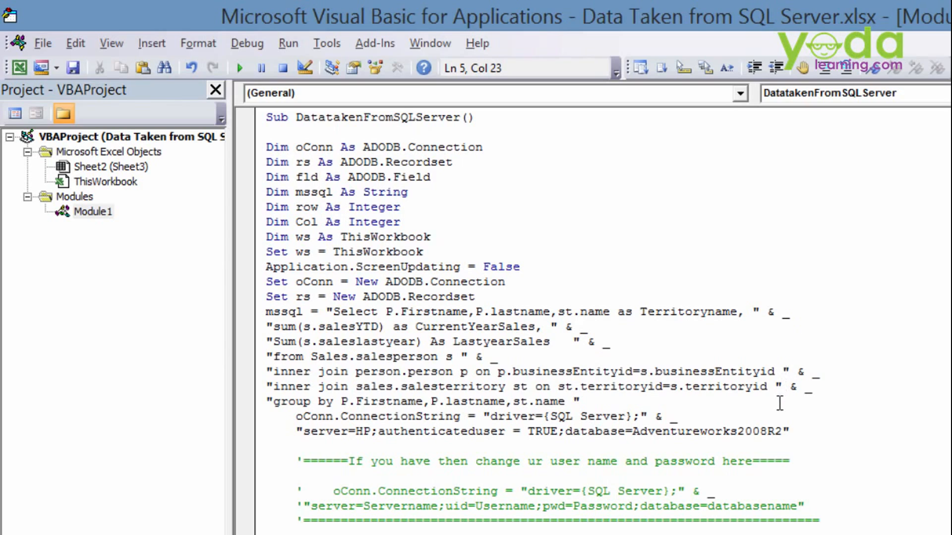
left_click(429, 177)
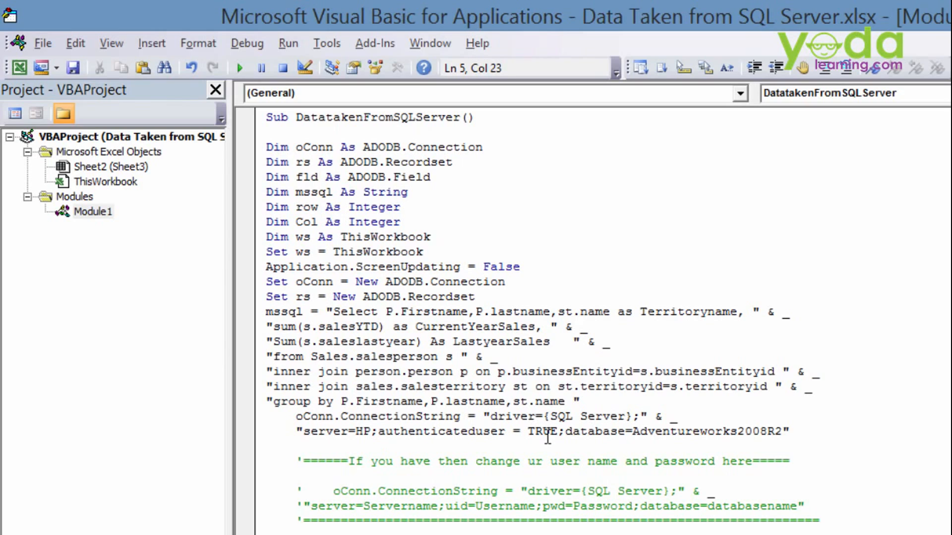
mouse_move(645, 432)
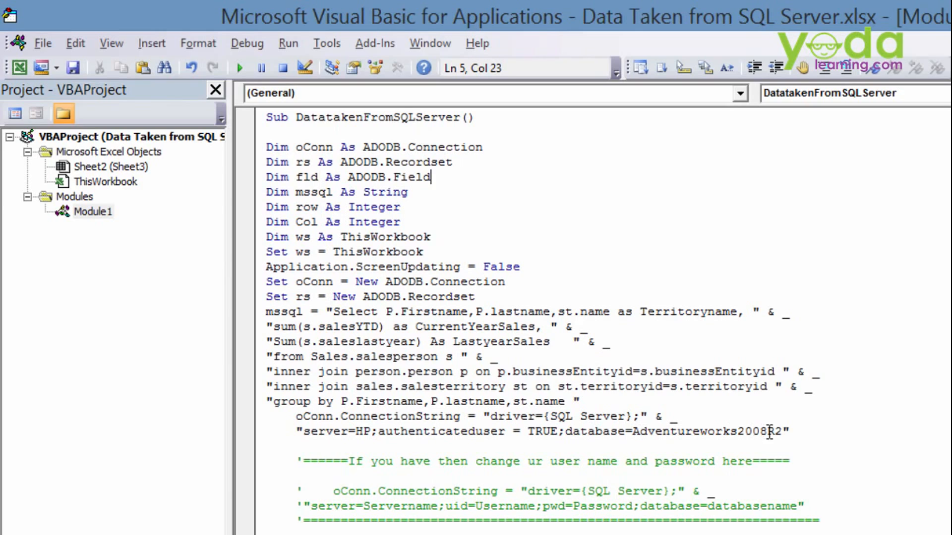
mouse_move(815, 441)
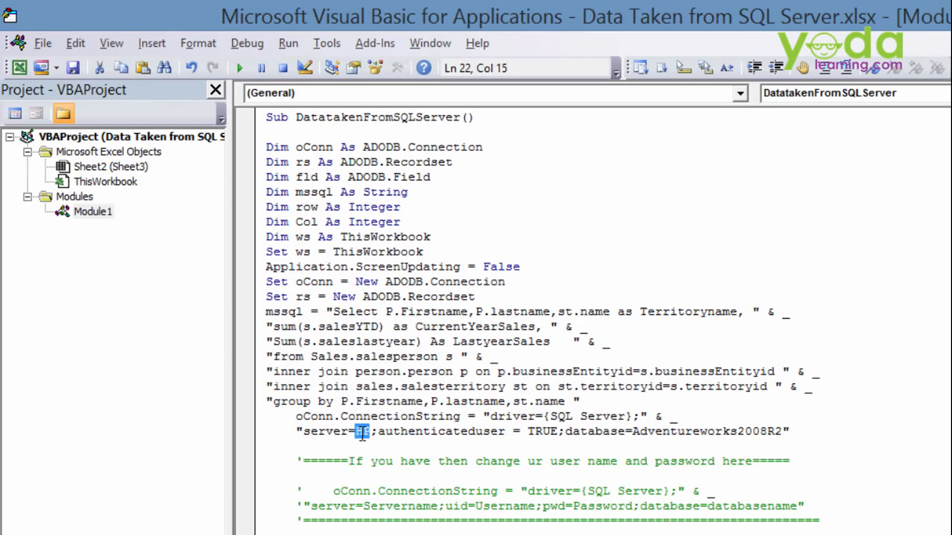
mouse_move(378, 449)
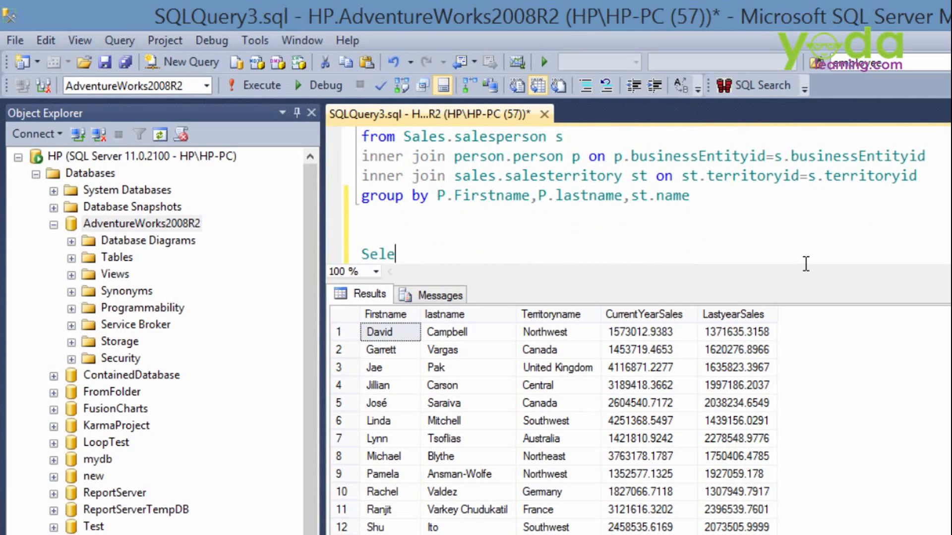
type("ct @@se")
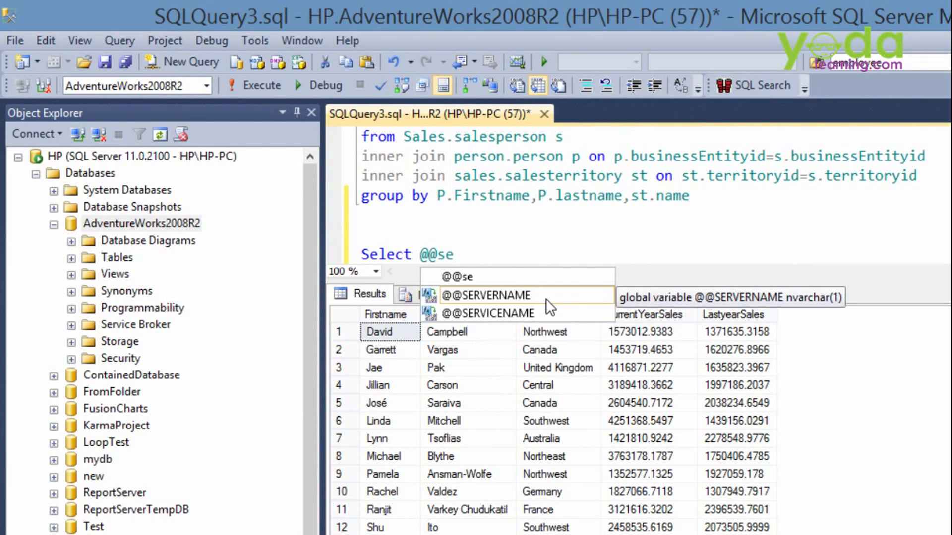
left_click(486, 296)
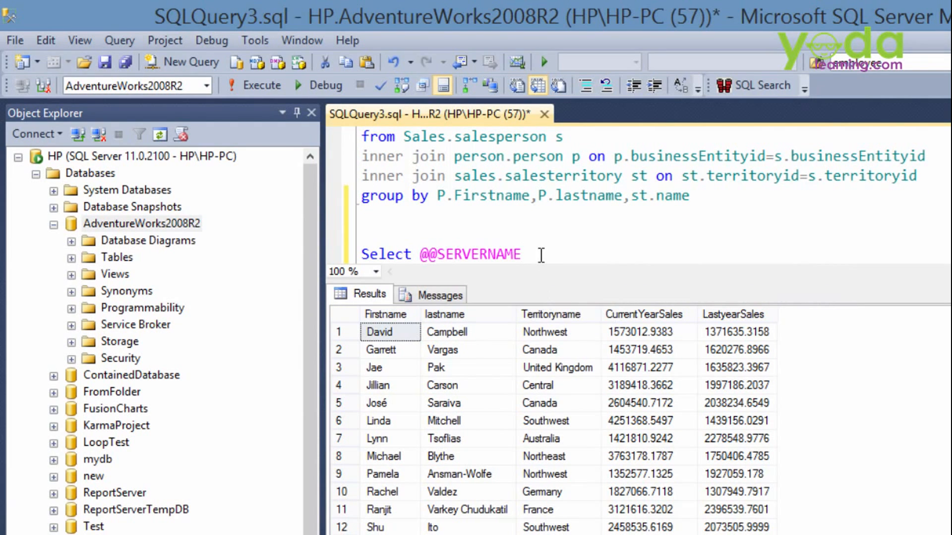
triple_click(440, 253)
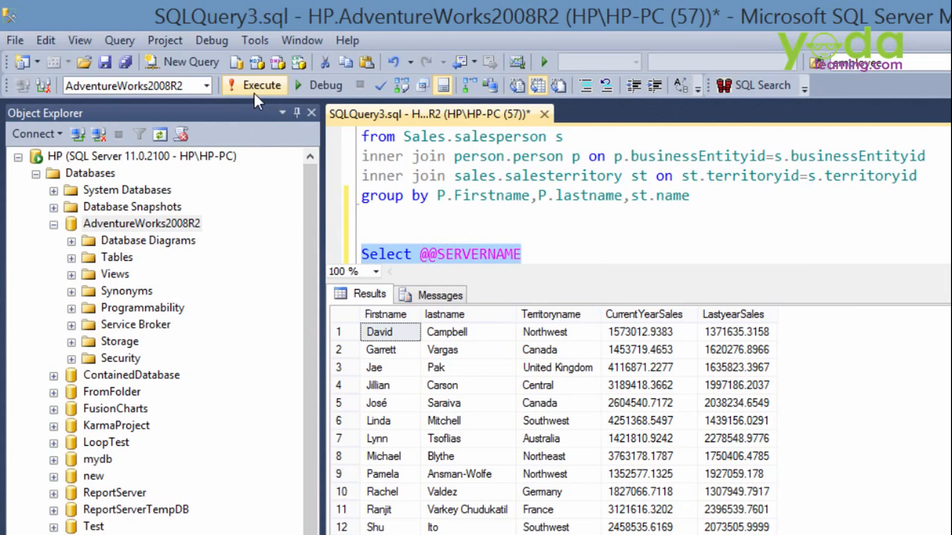
left_click(255, 85)
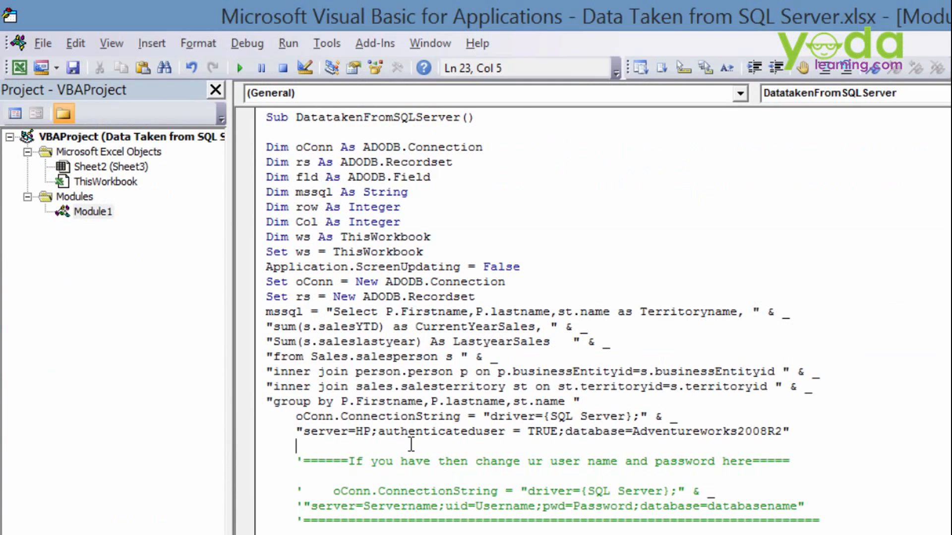
mouse_move(552, 431)
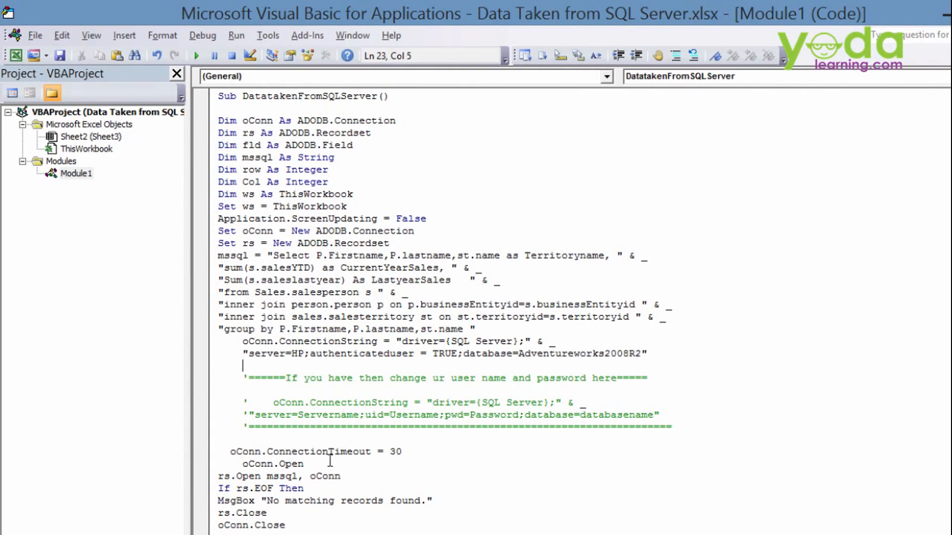
Highlight the Servername, Username, Password and Database placeholders in the connection string
double_click(328, 414)
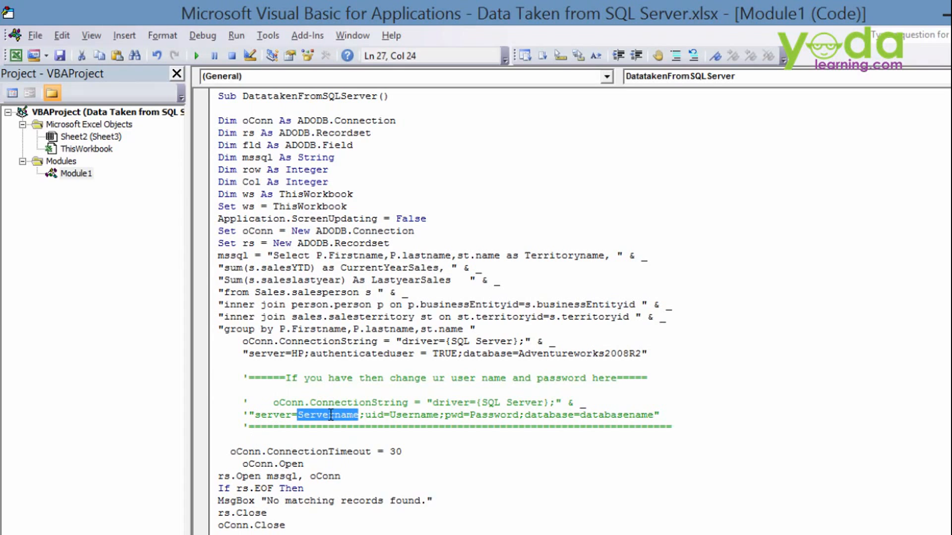
double_click(412, 416)
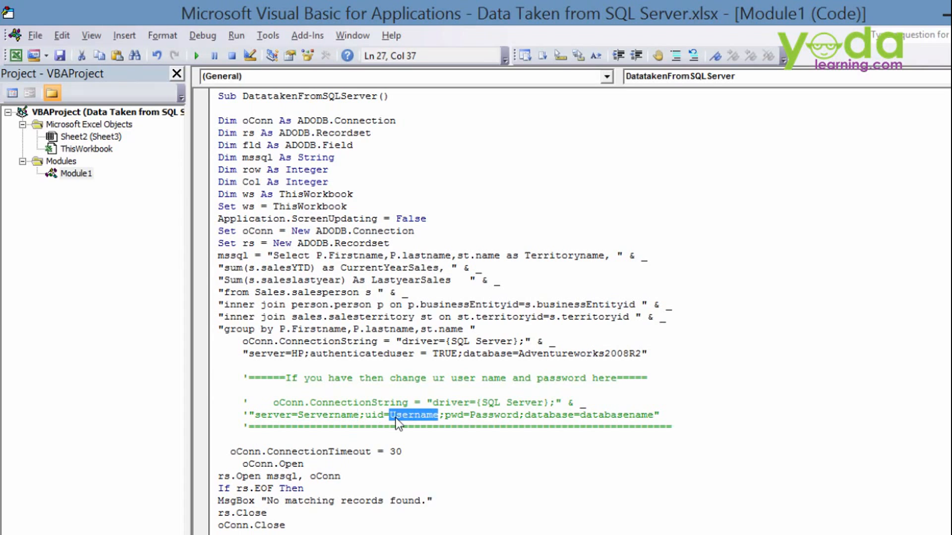
double_click(493, 415)
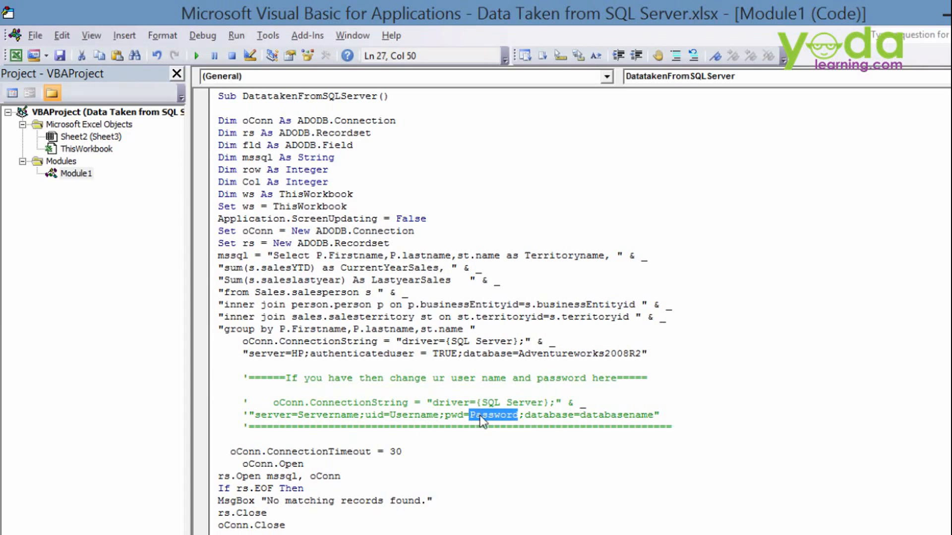
double_click(615, 415)
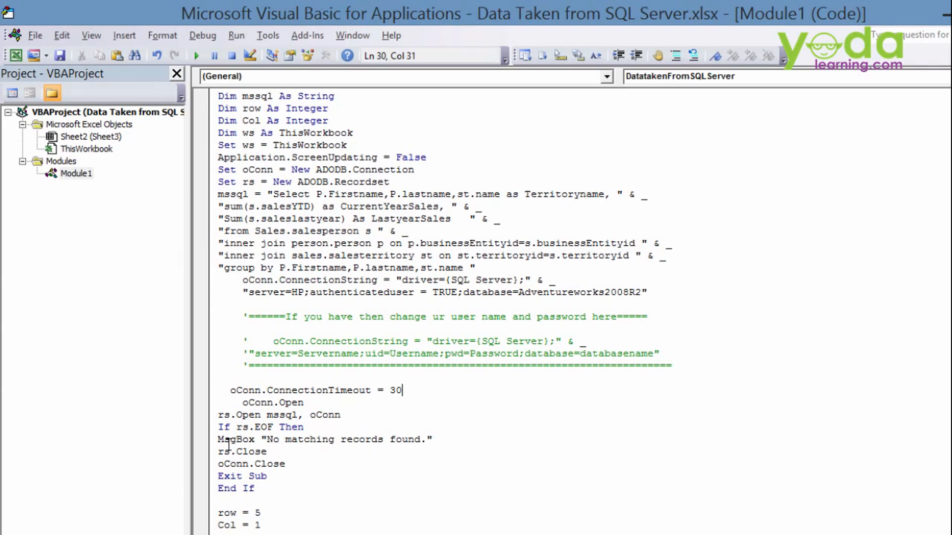
mouse_move(498, 429)
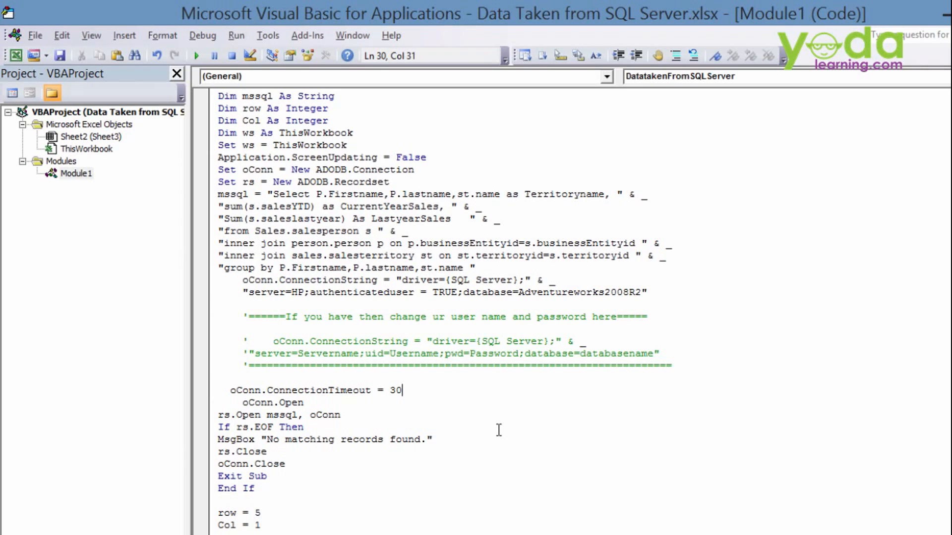
mouse_move(392, 476)
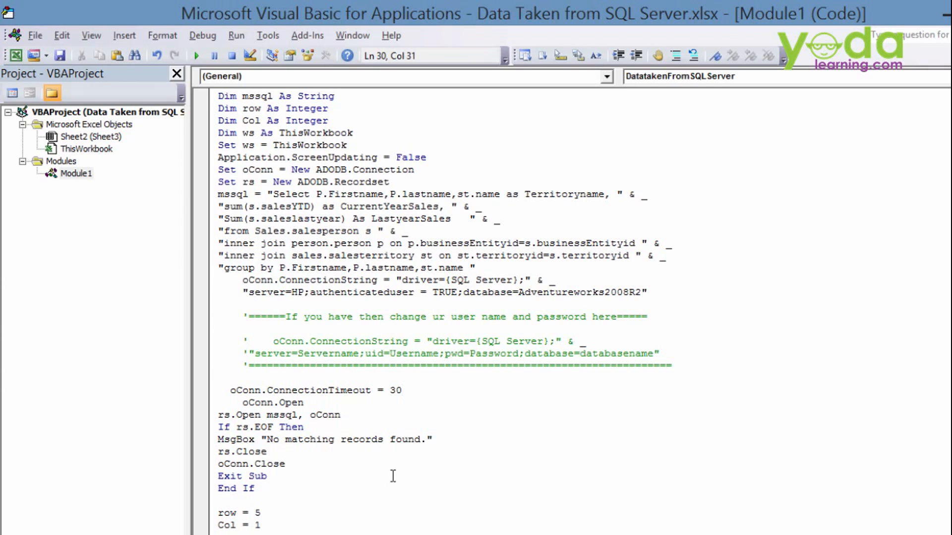
mouse_move(372, 474)
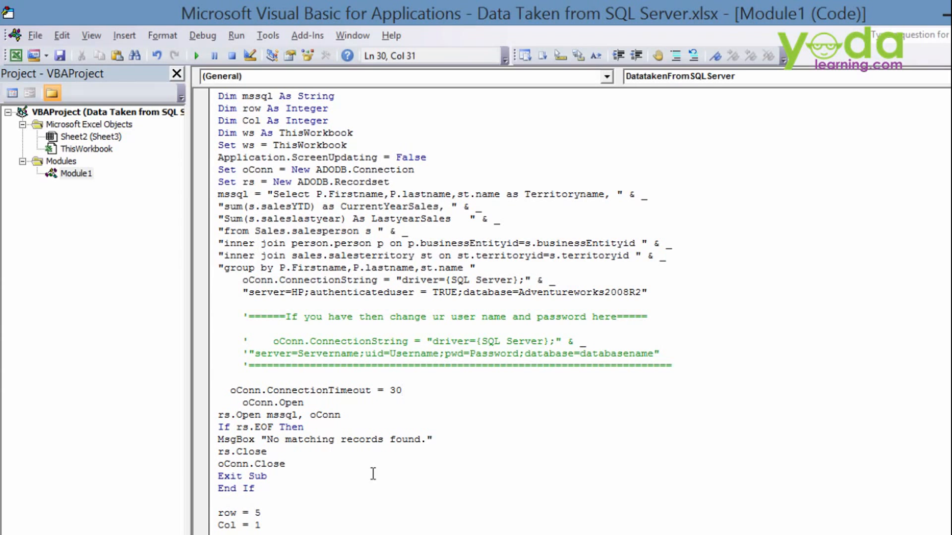
Review the record loop, starting column value and connection-closing lines before returning to Sheet2
scroll("down", 3)
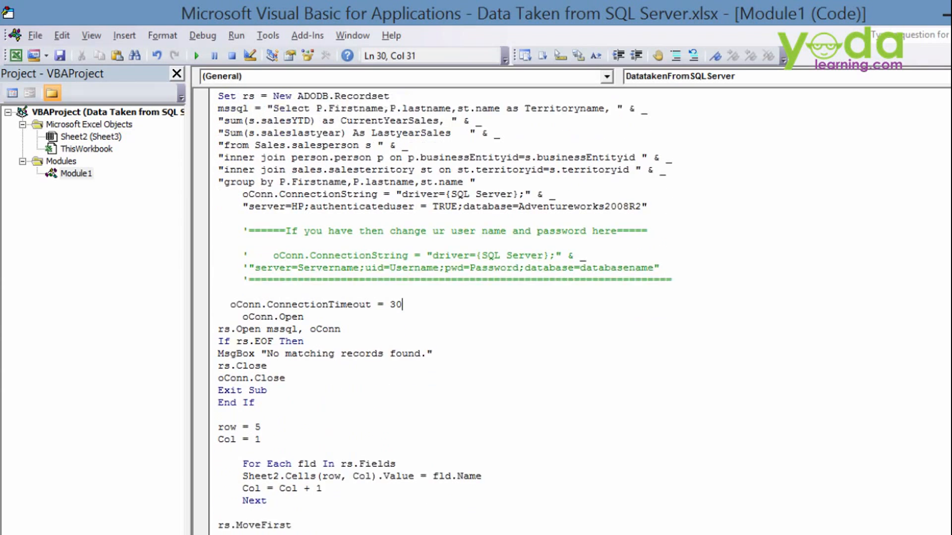
scroll("down", 3)
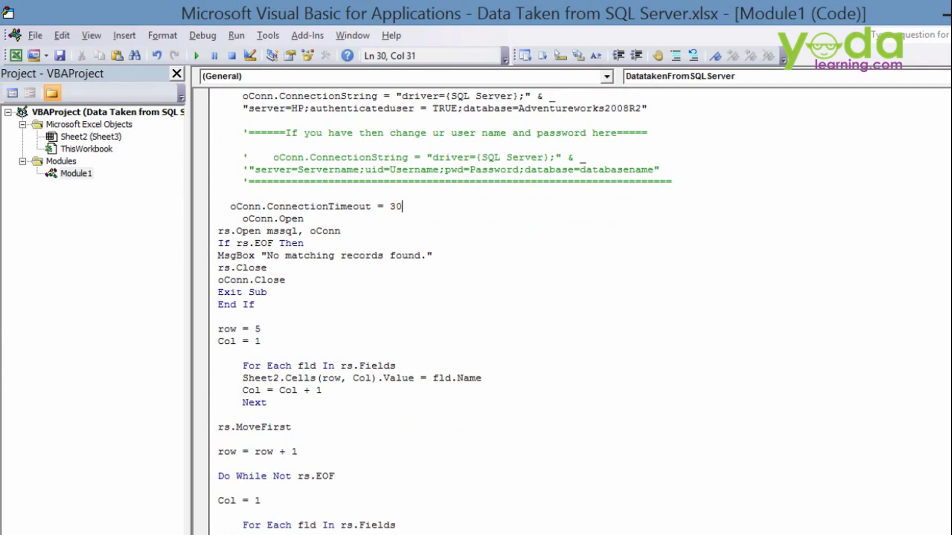
left_click(277, 344)
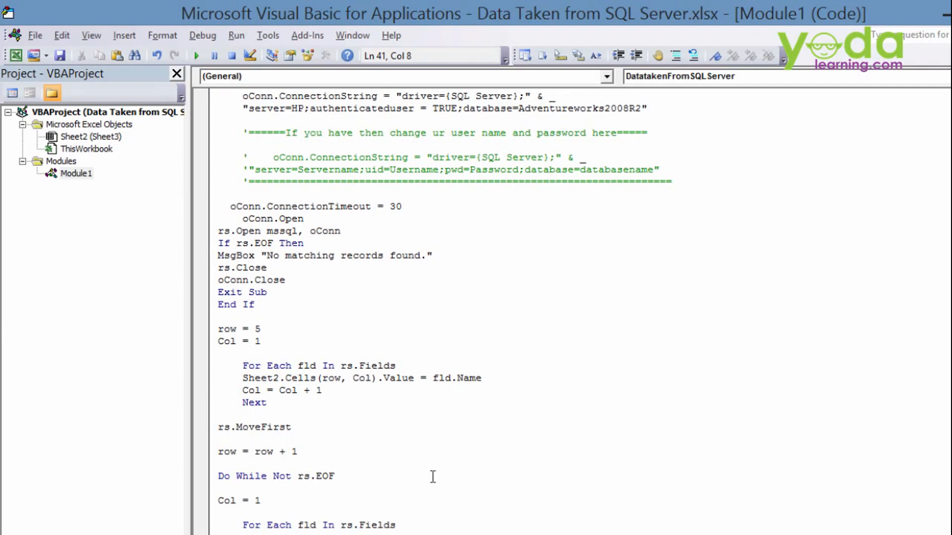
left_click(260, 341)
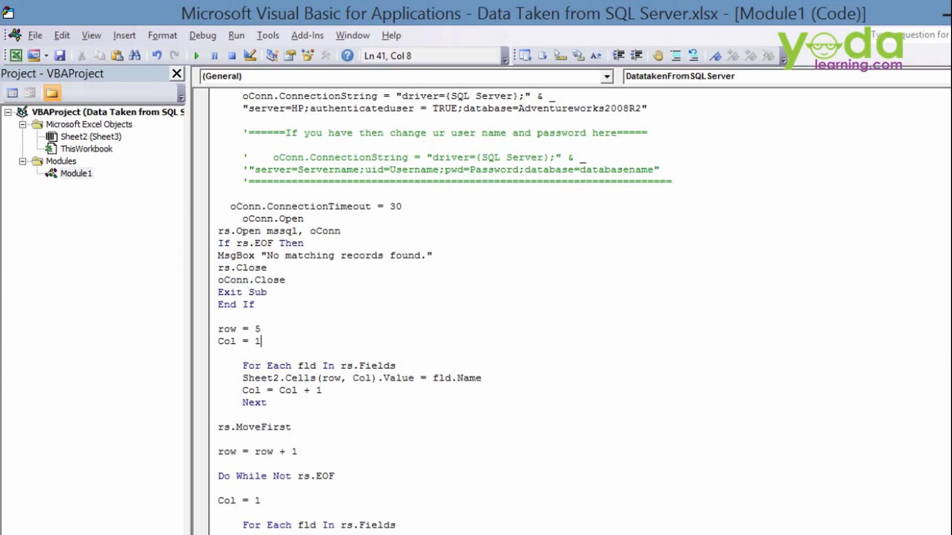
scroll("down", 3)
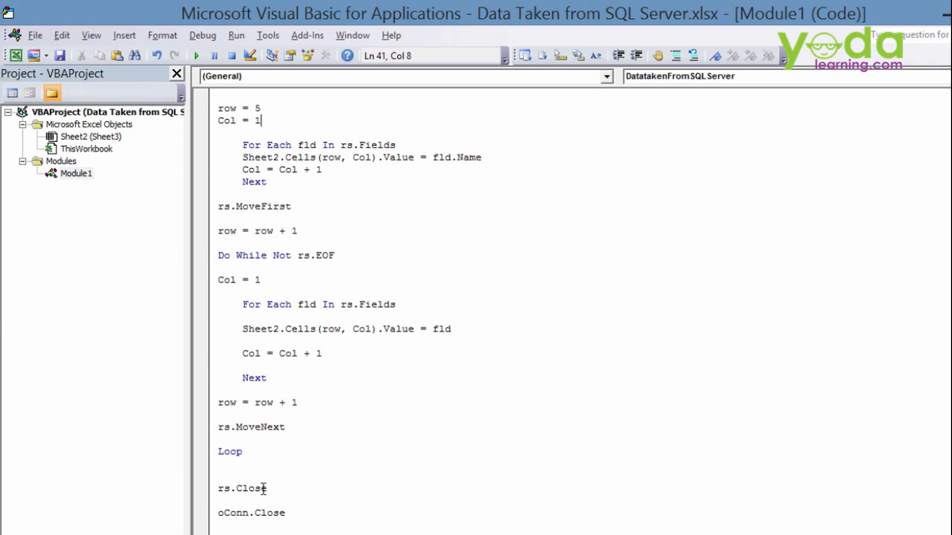
left_click(450, 329)
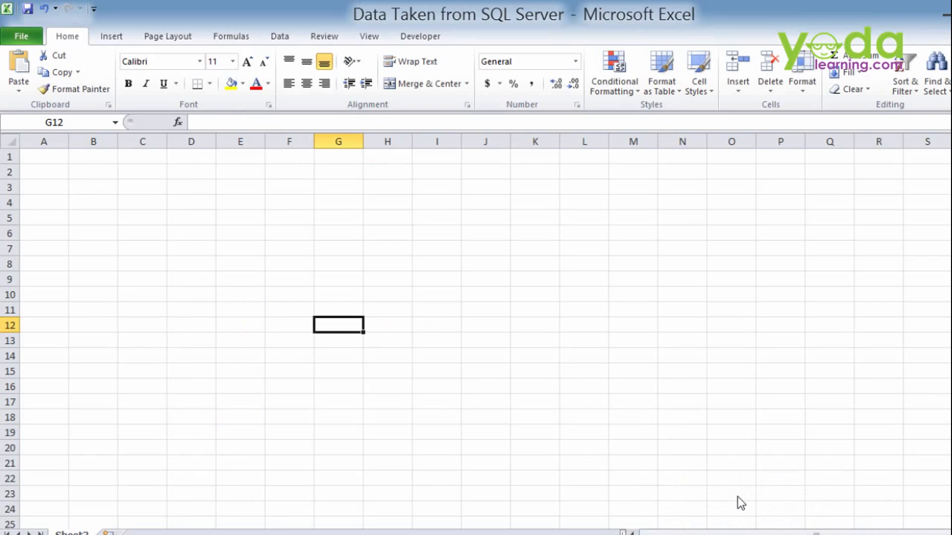
left_click(43, 217)
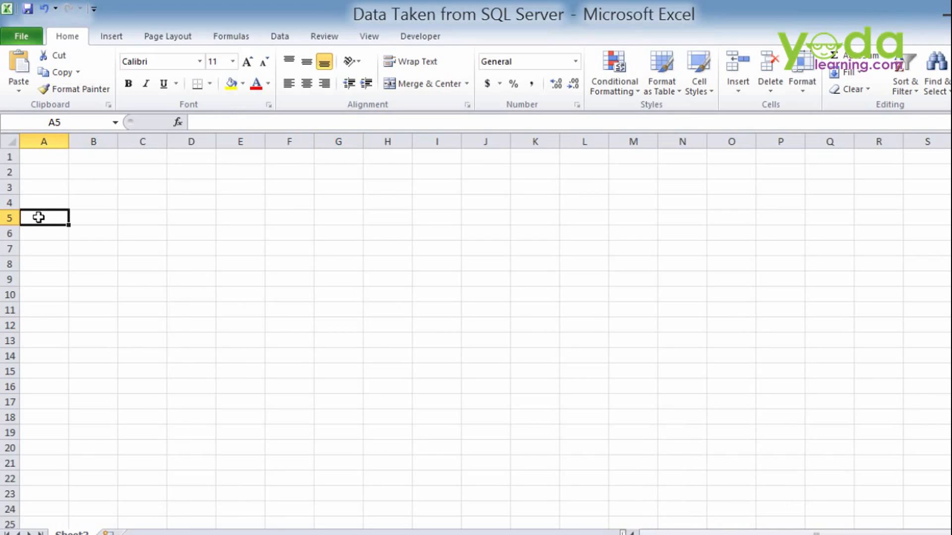
mouse_move(48, 200)
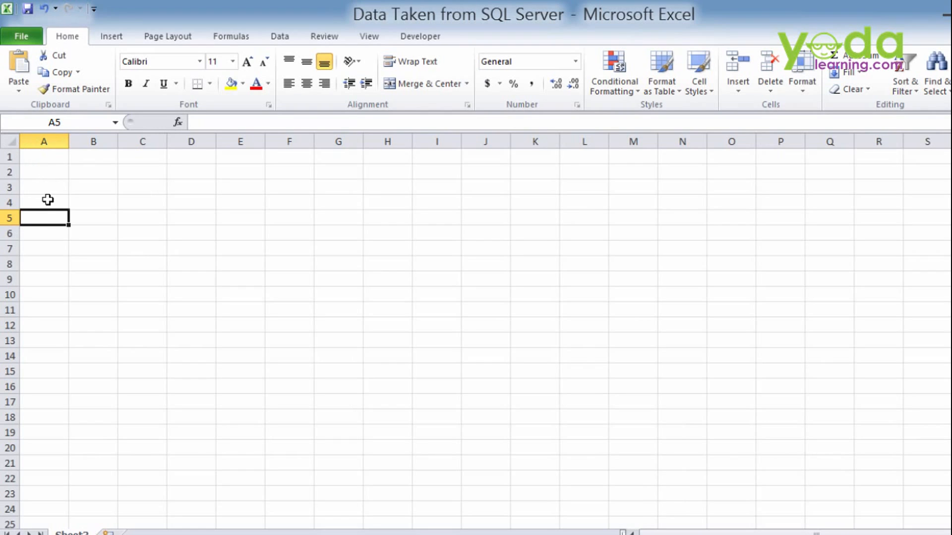
mouse_move(230, 244)
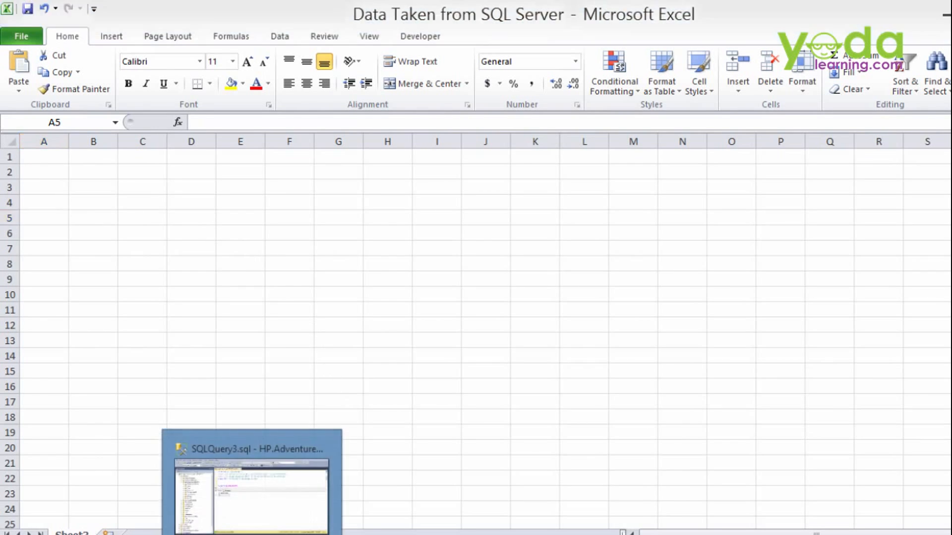
Return to the SSMS query window and rerun the salesperson sales query
left_click(250, 483)
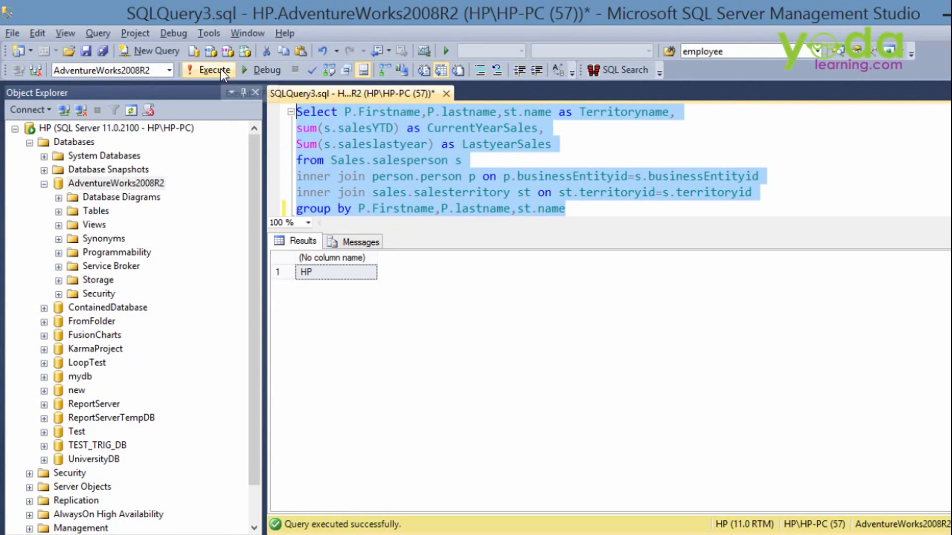
left_click(209, 70)
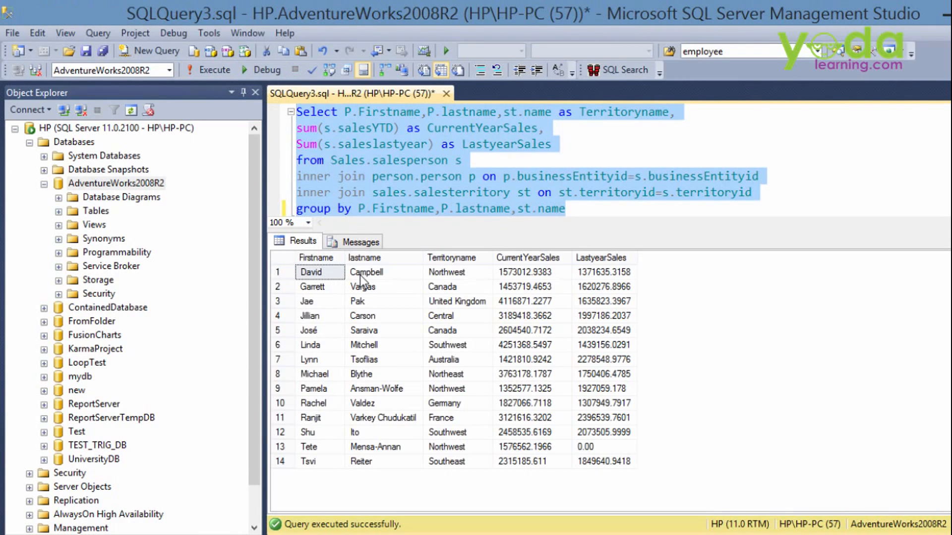
mouse_move(469, 282)
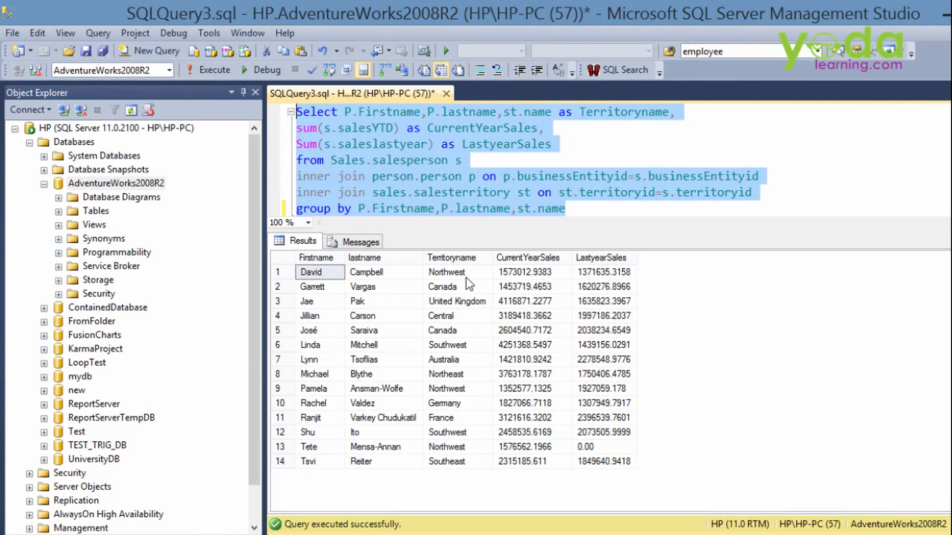
mouse_move(514, 280)
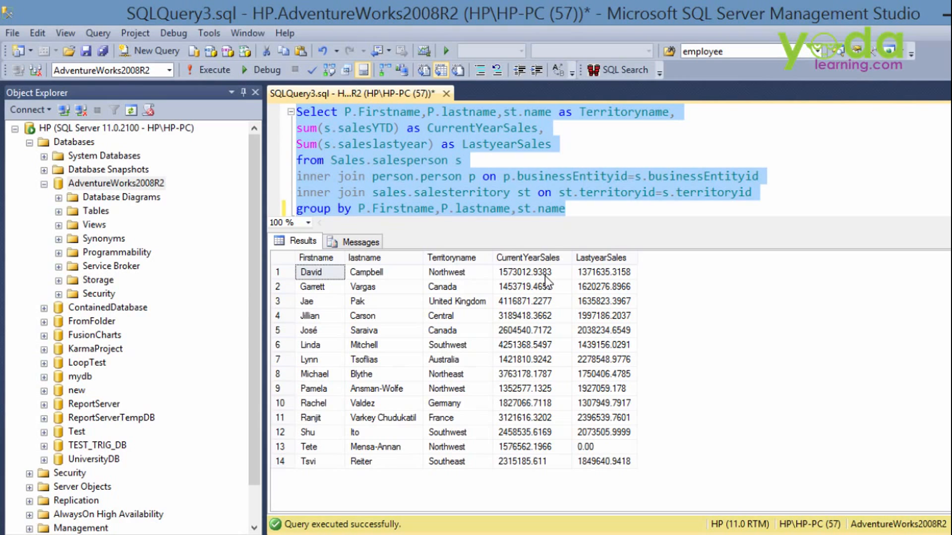
mouse_move(608, 281)
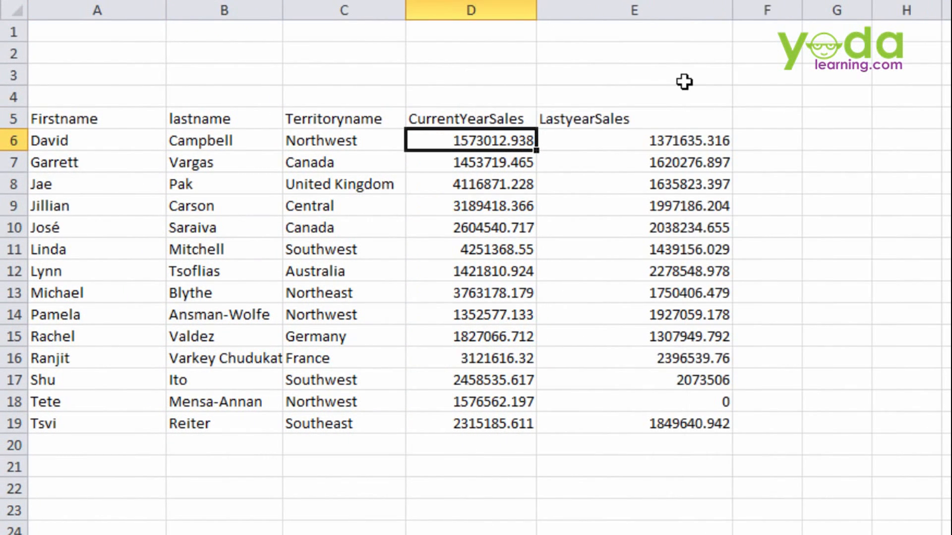
mouse_move(328, 269)
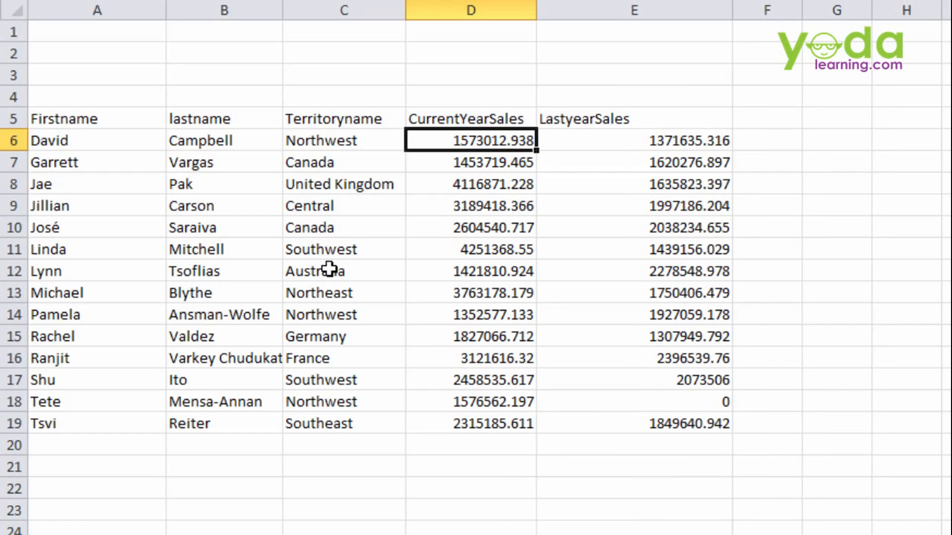
mouse_move(331, 65)
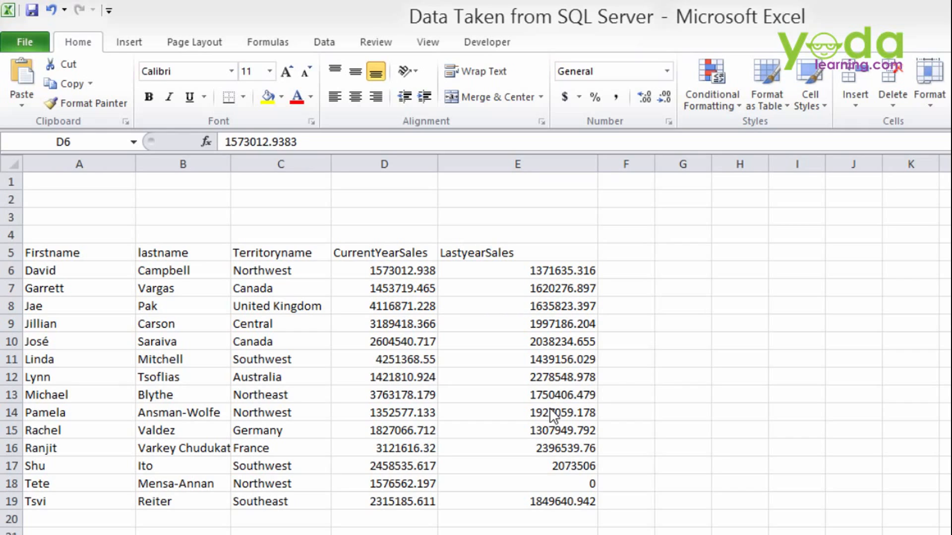
Draw a rounded rectangle over B1:C3 and give it a blue shape style
left_click(129, 41)
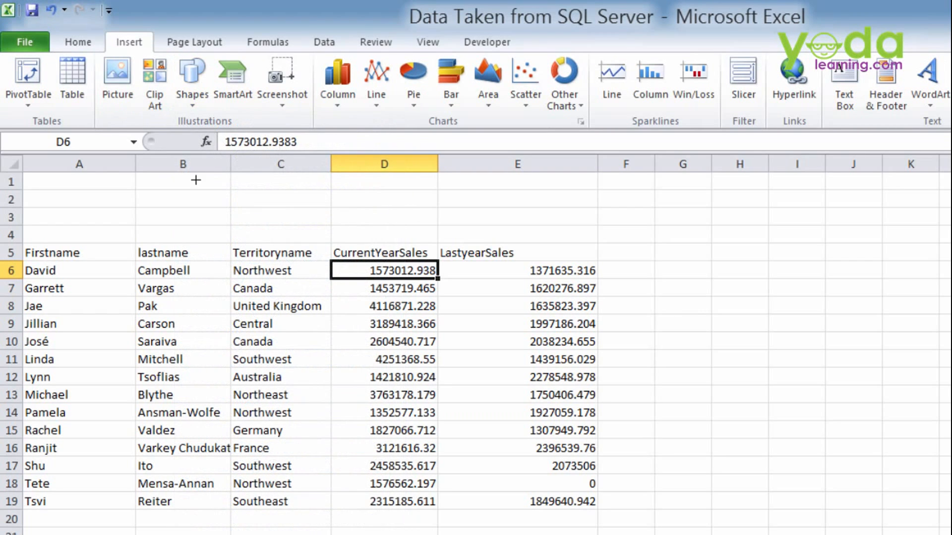
left_click_drag(176, 180, 329, 220)
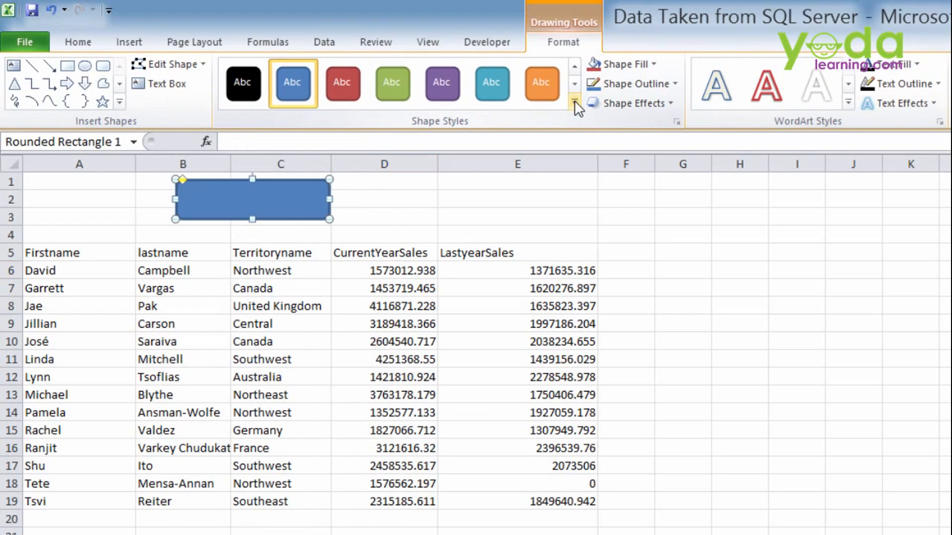
left_click(573, 102)
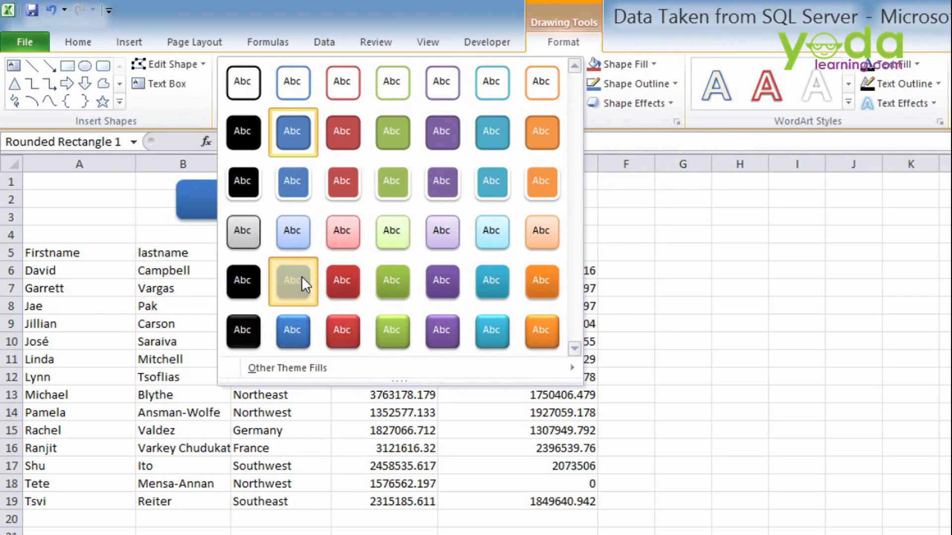
left_click(293, 281)
type("Sales Report")
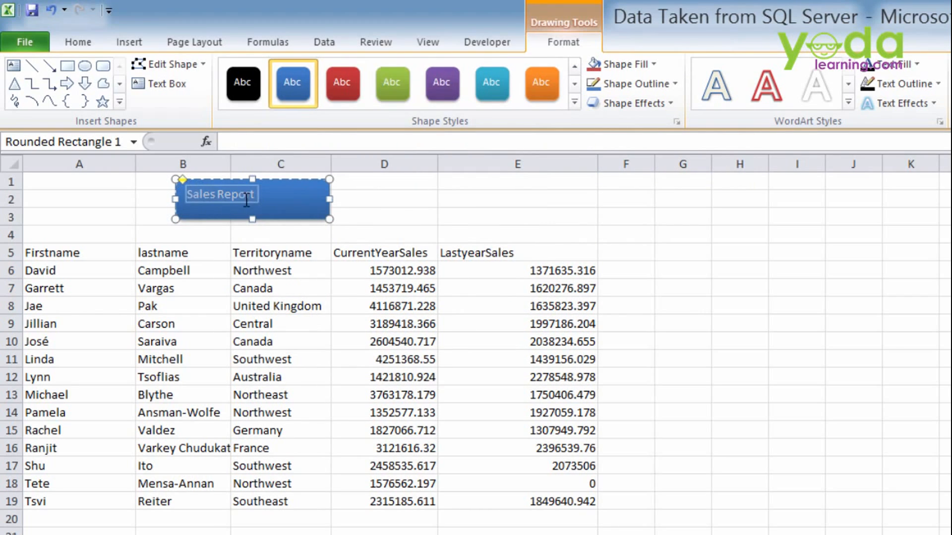
mouse_move(77, 41)
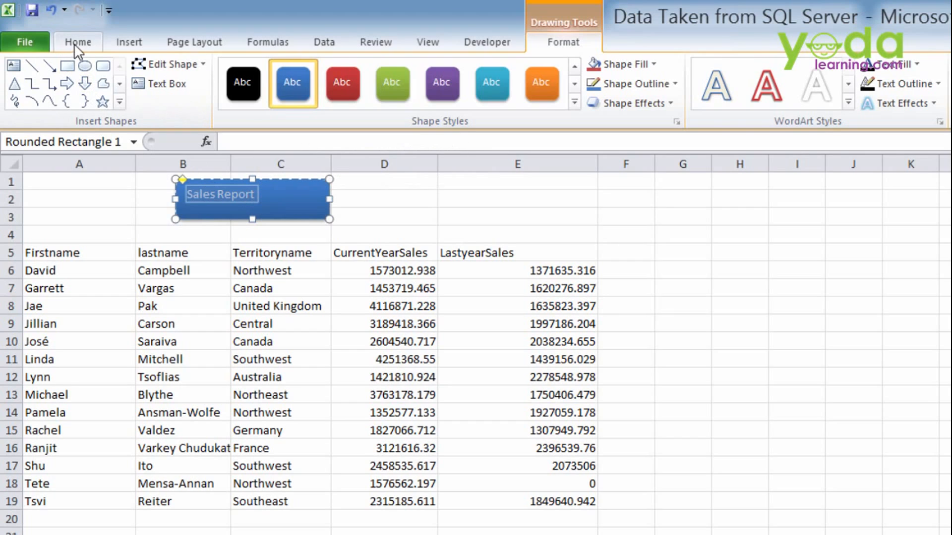
Label the shape 'Sales Report' in bold, centred text
left_click(77, 42)
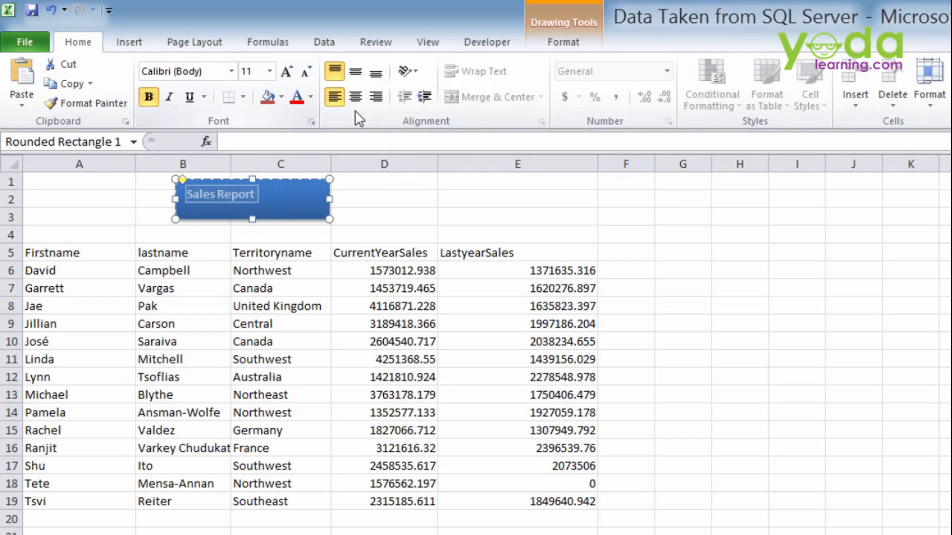
left_click(383, 199)
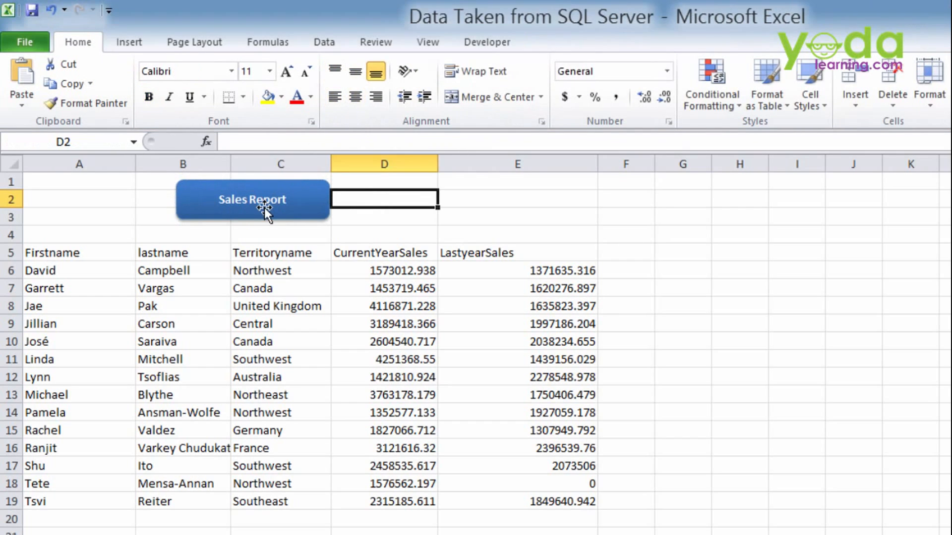
mouse_move(232, 269)
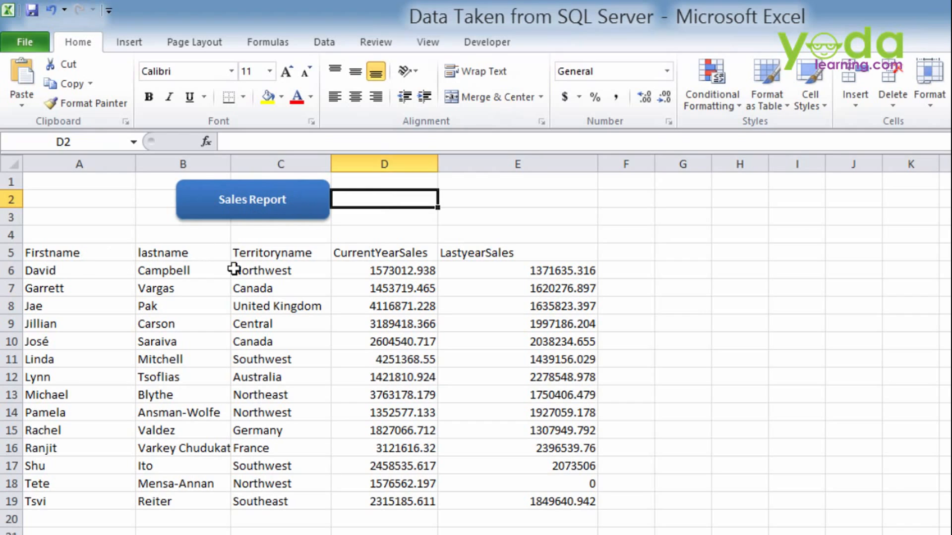
mouse_move(404, 369)
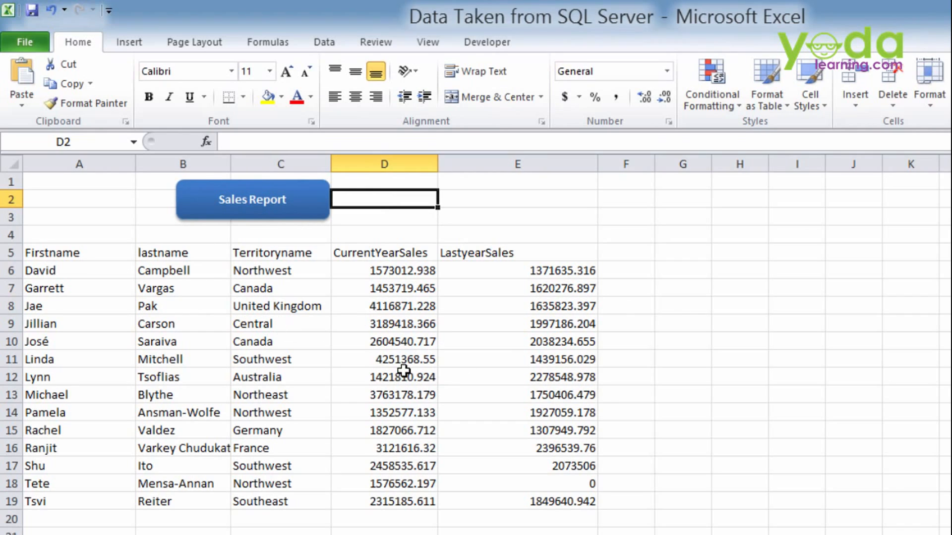
left_click(251, 199)
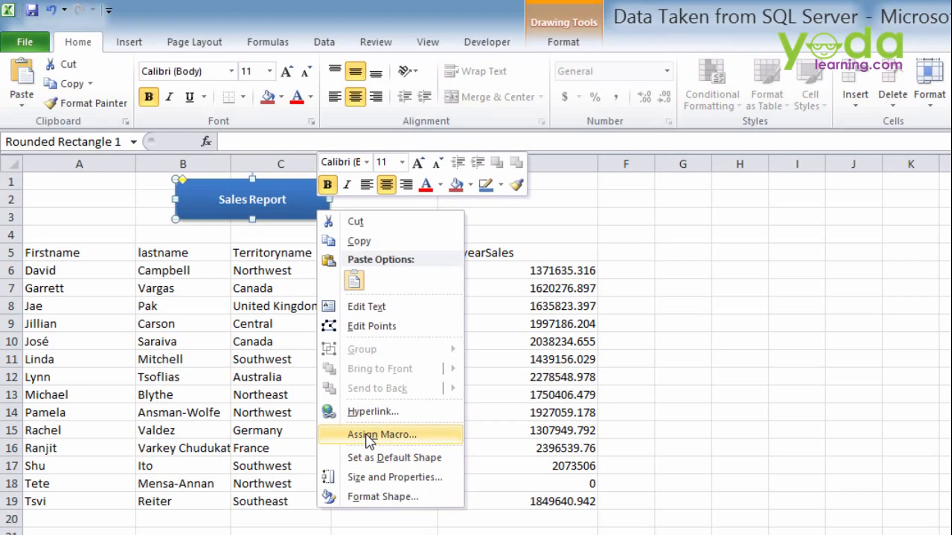
Assign a new RoundedRectangle1_Click macro to the Sales Report shape, creating Module2
left_click(381, 434)
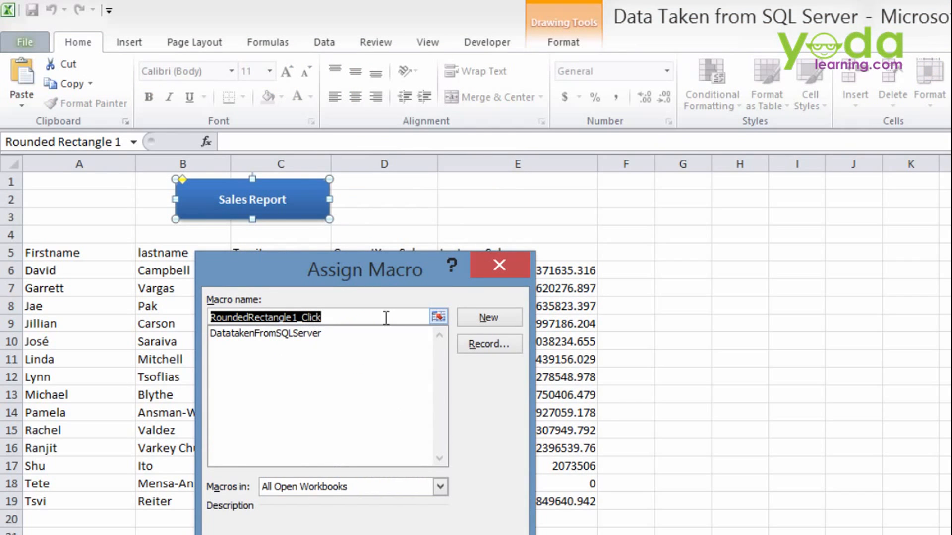
left_click(489, 317)
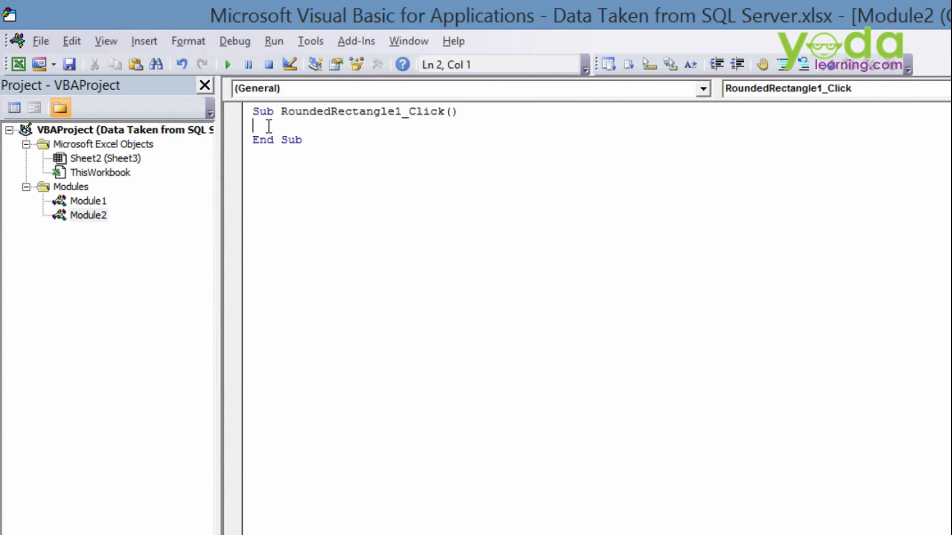
Write Call DatatakenFromSQLServer in the shape's click sub, checking the name in Module1
type("Call")
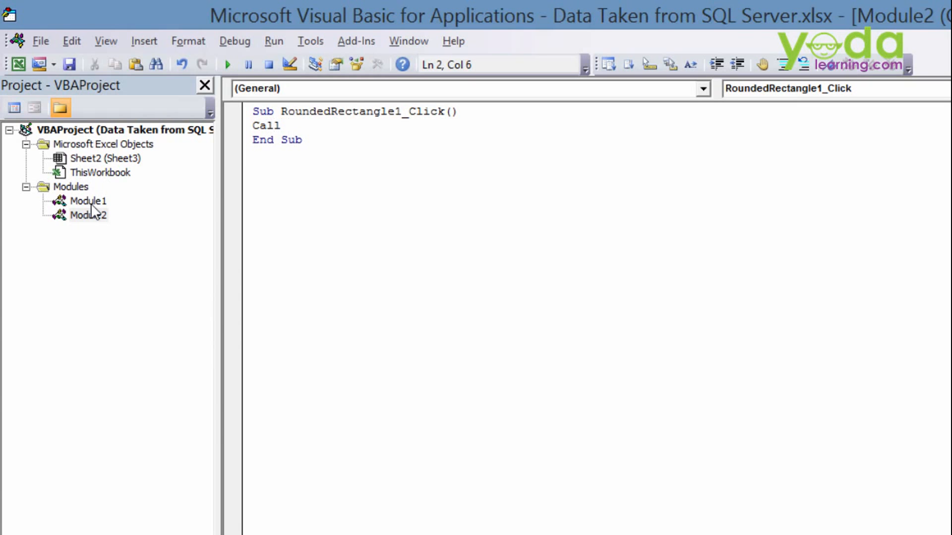
double_click(87, 201)
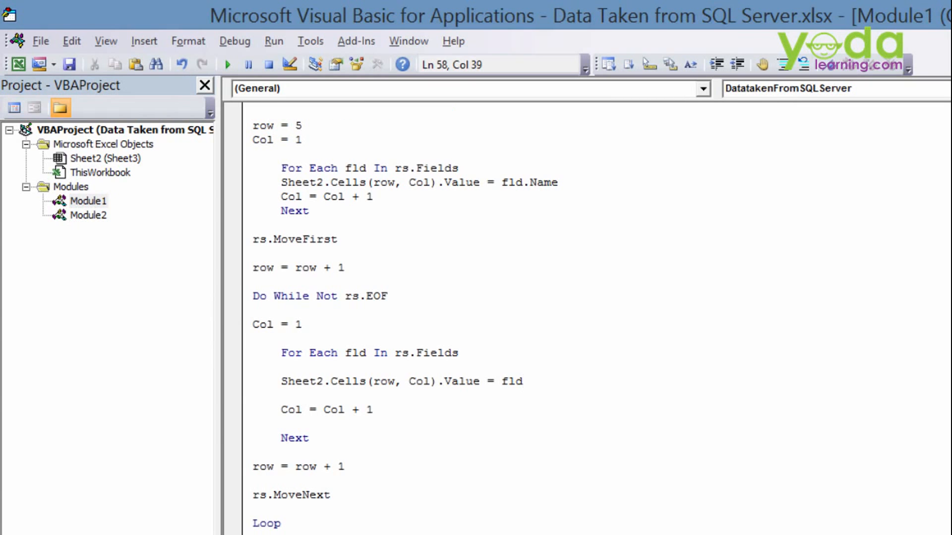
scroll("up", 3)
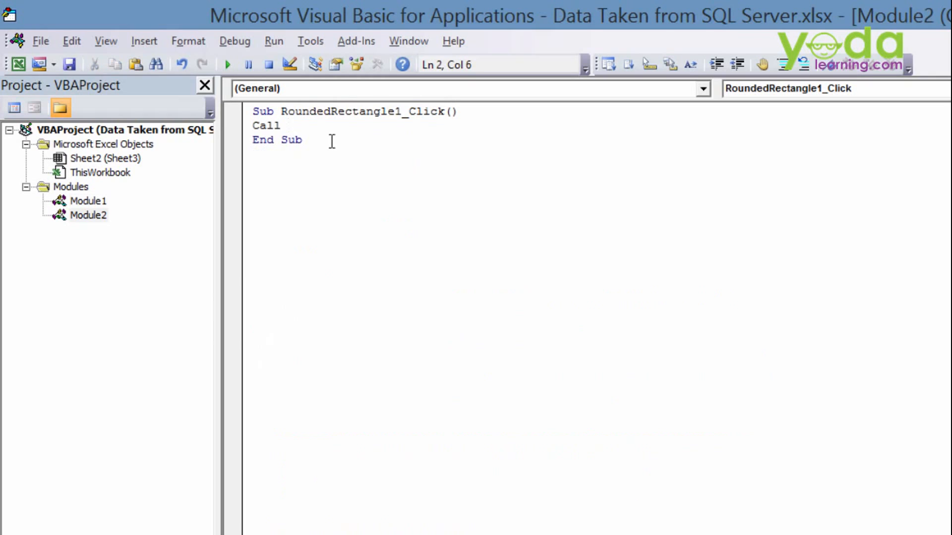
type("DatatakenFromSQLServer")
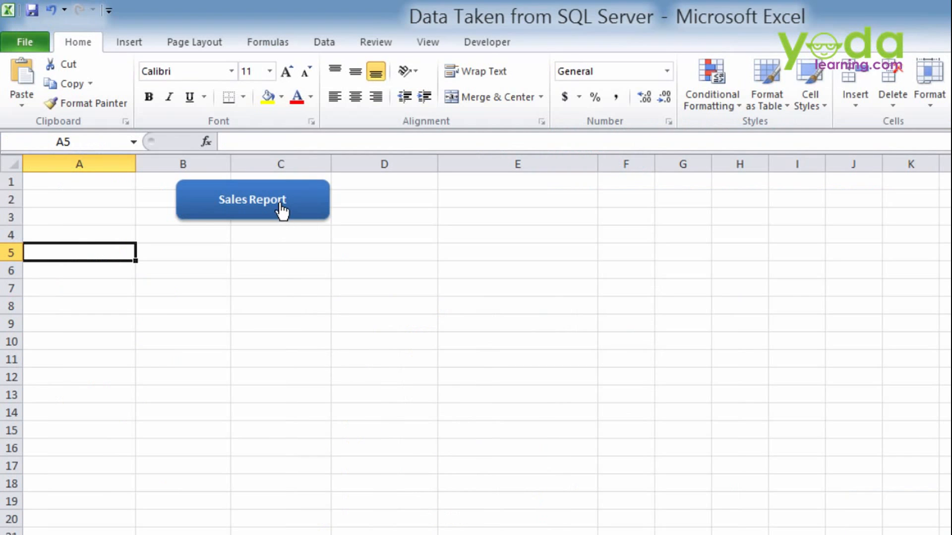
Reload the salesperson sales data via the Sales Report button and view Module1's code (Alt+F11)
left_click(252, 200)
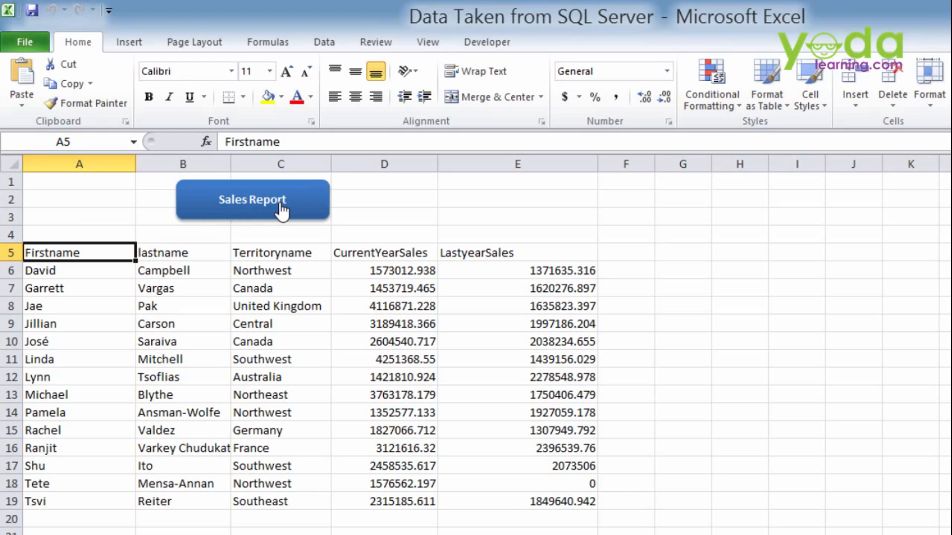
mouse_move(107, 256)
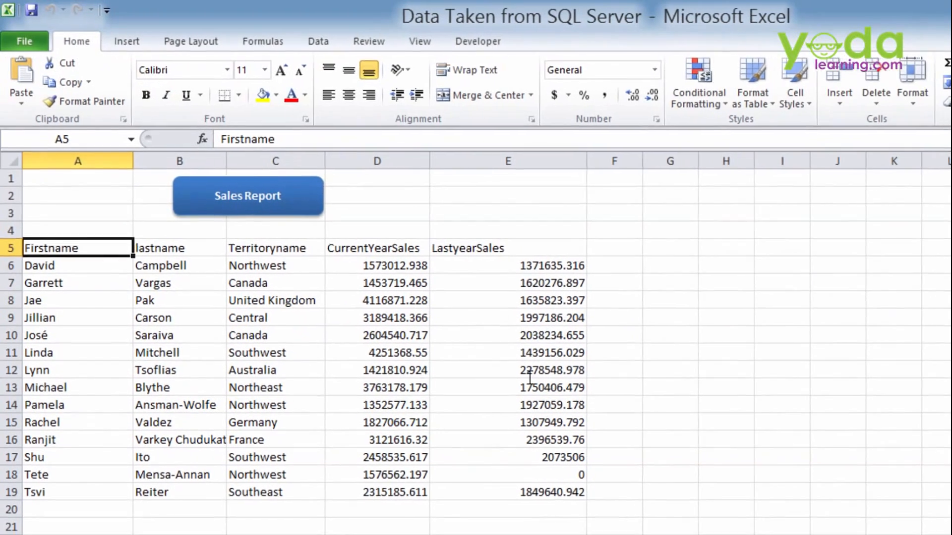
key("alt+F11")
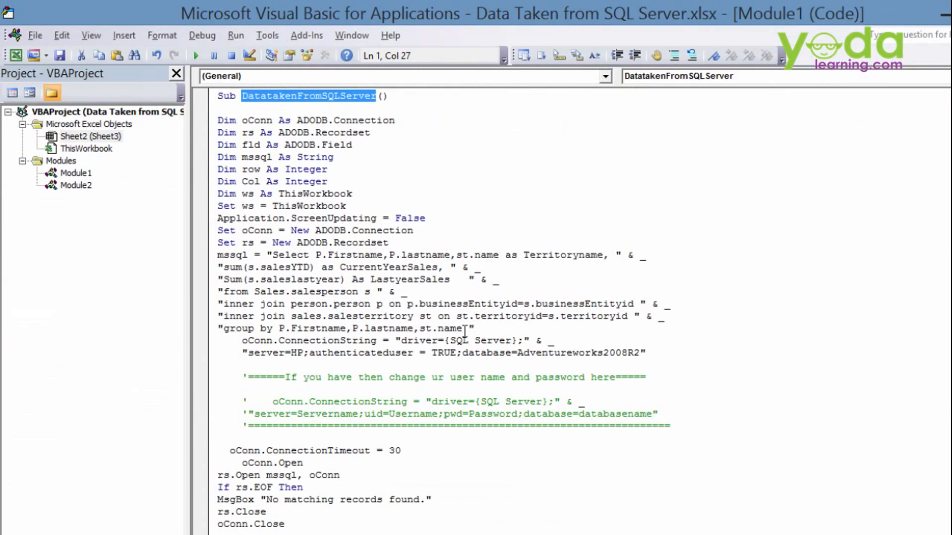
scroll("down", 3)
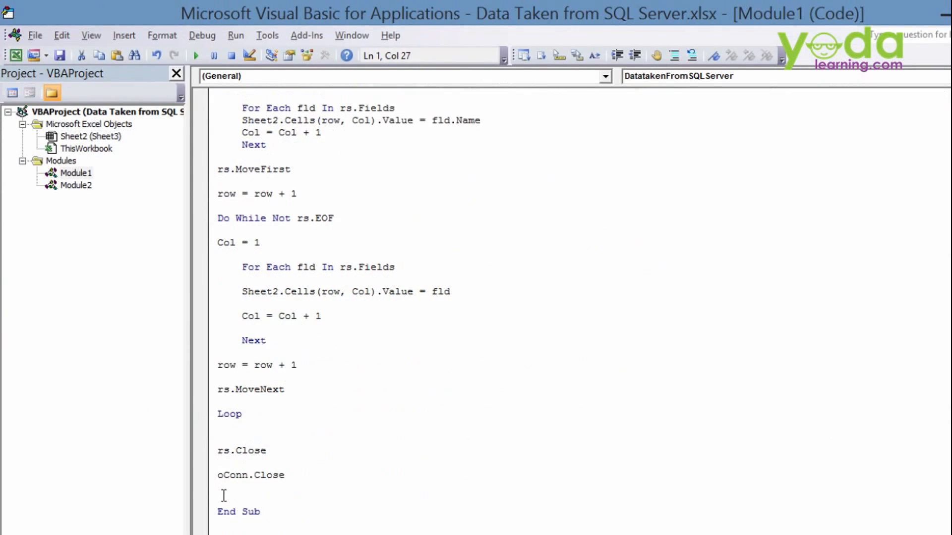